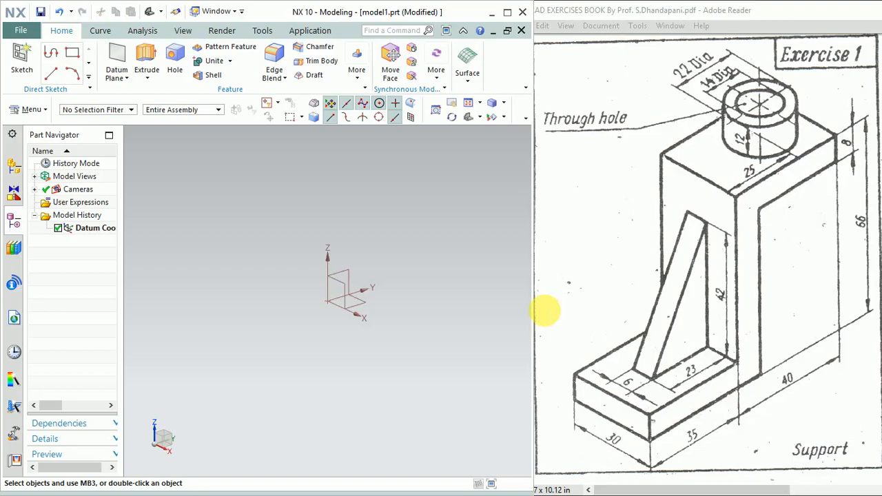
mouse_move(524, 243)
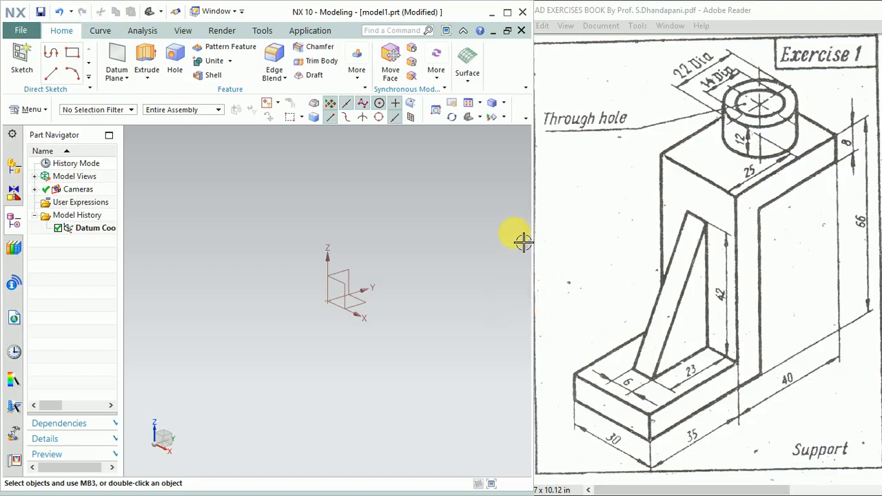
mouse_move(503, 240)
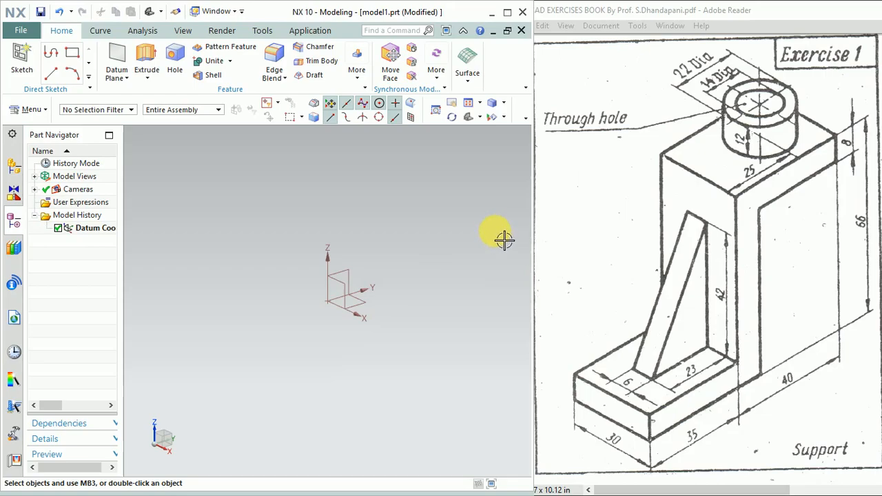
mouse_move(689, 131)
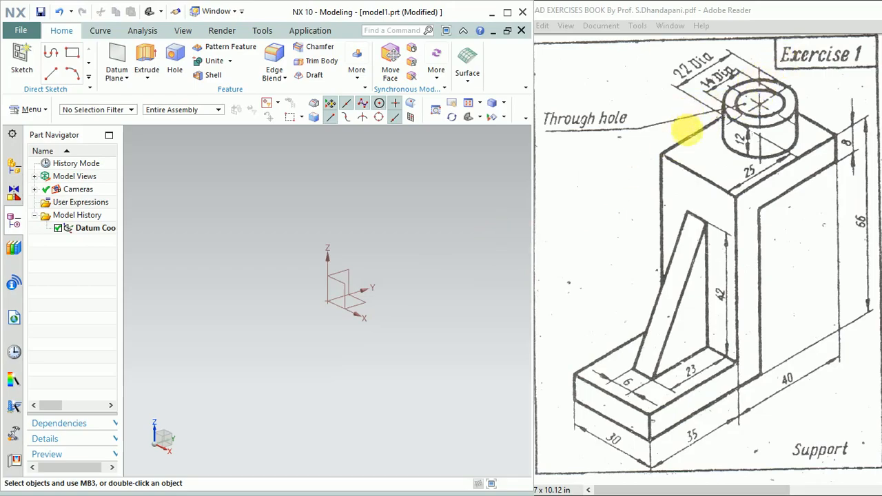
mouse_move(765, 200)
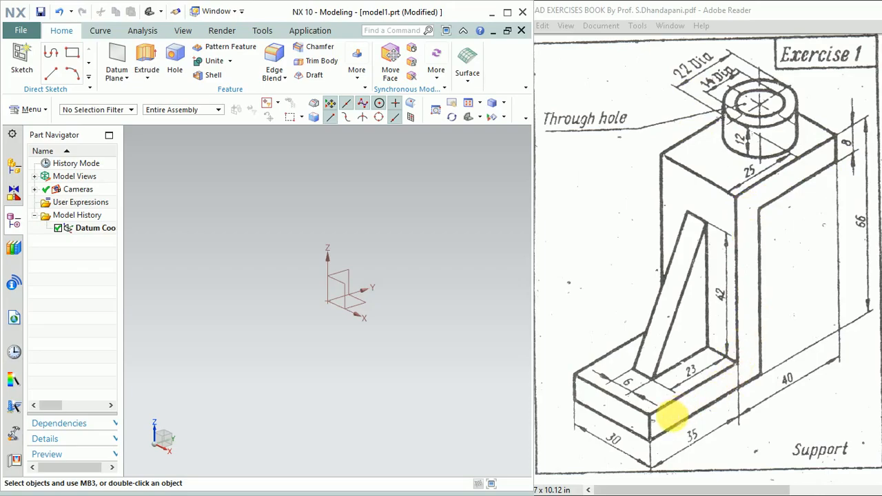
mouse_move(734, 344)
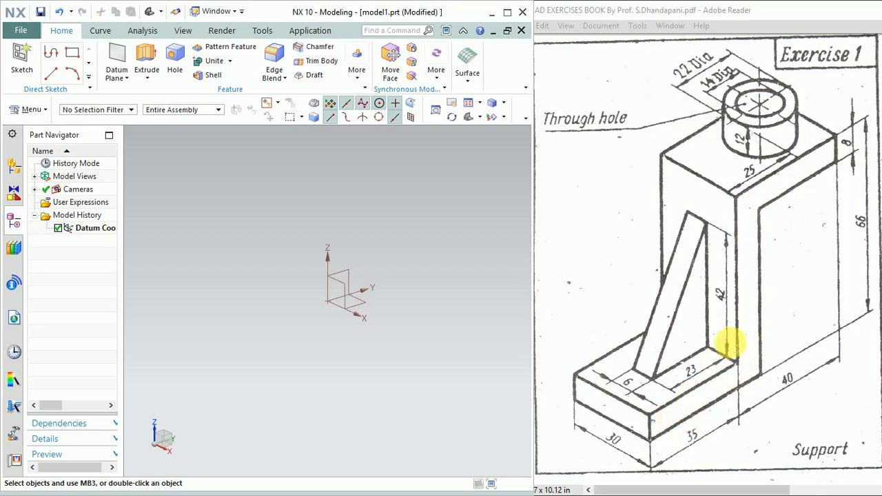
mouse_move(720, 214)
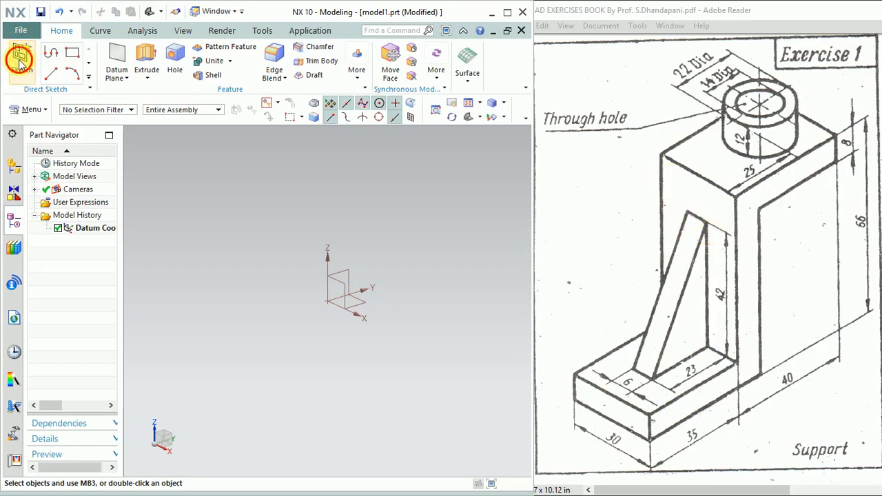
Step: Sketch the top and vertical rectangles of the Z profile on the XZ datum plane
click(21, 60)
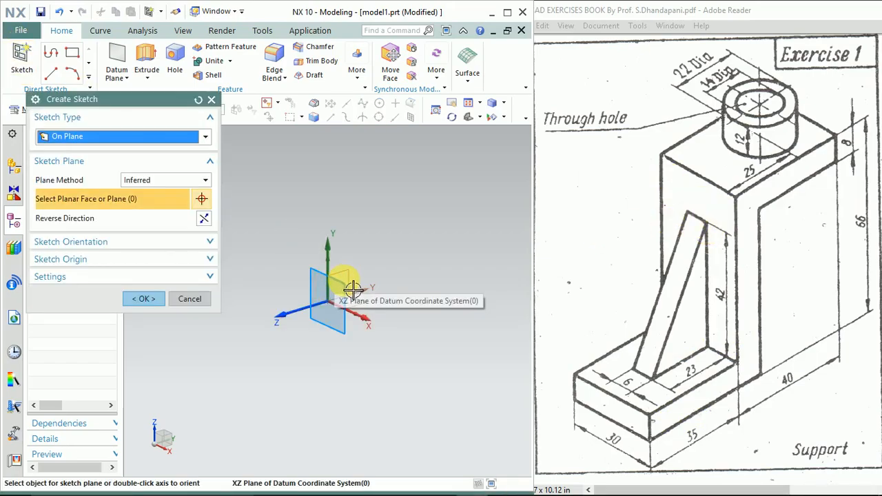
click(338, 290)
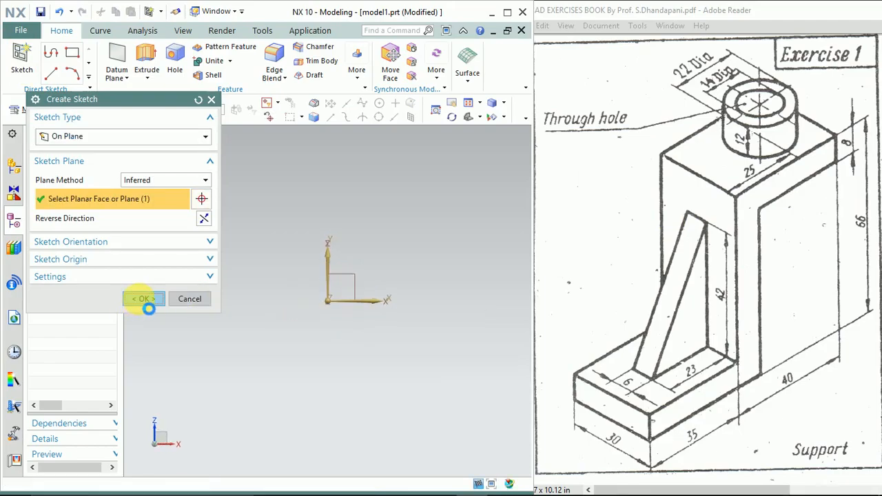
click(143, 299)
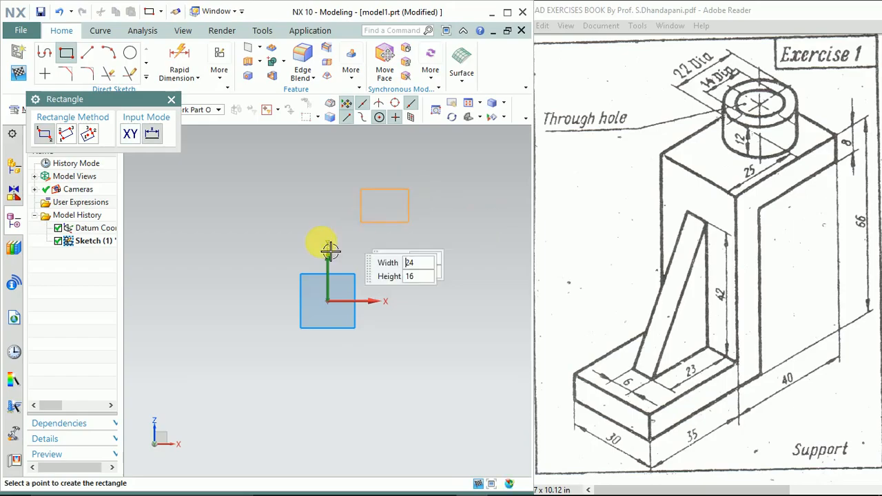
click(327, 248)
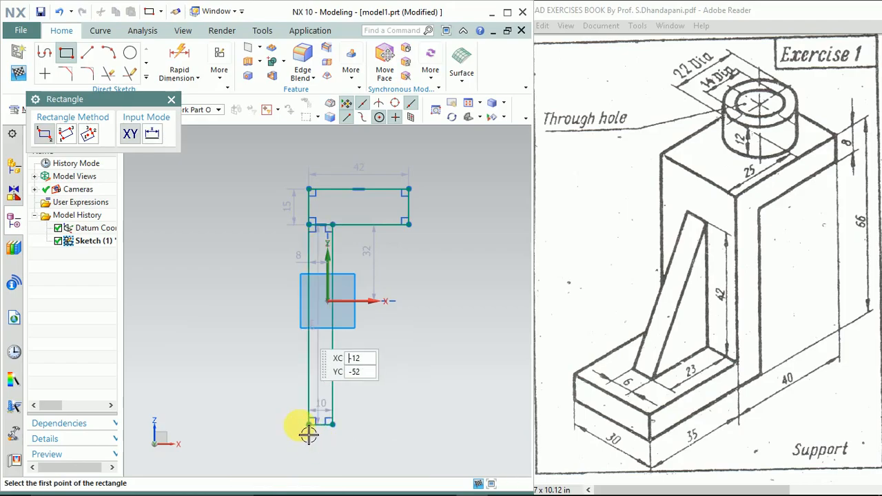
click(309, 424)
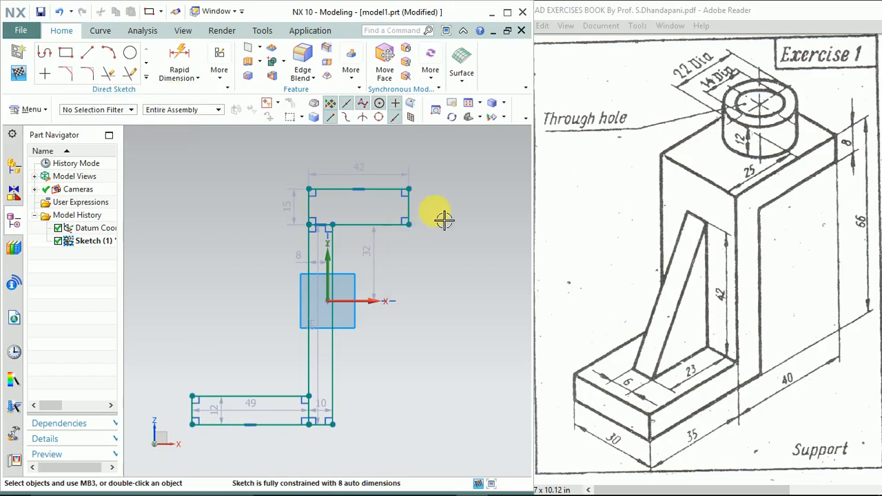
mouse_move(682, 403)
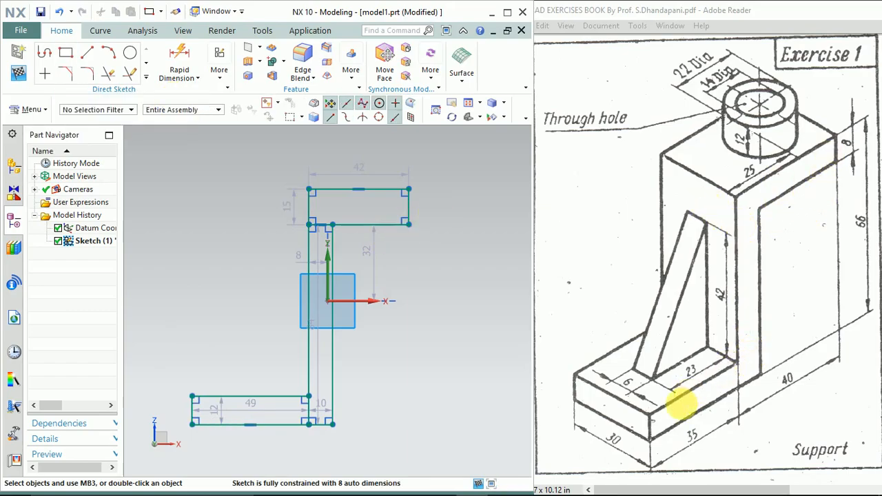
mouse_move(234, 414)
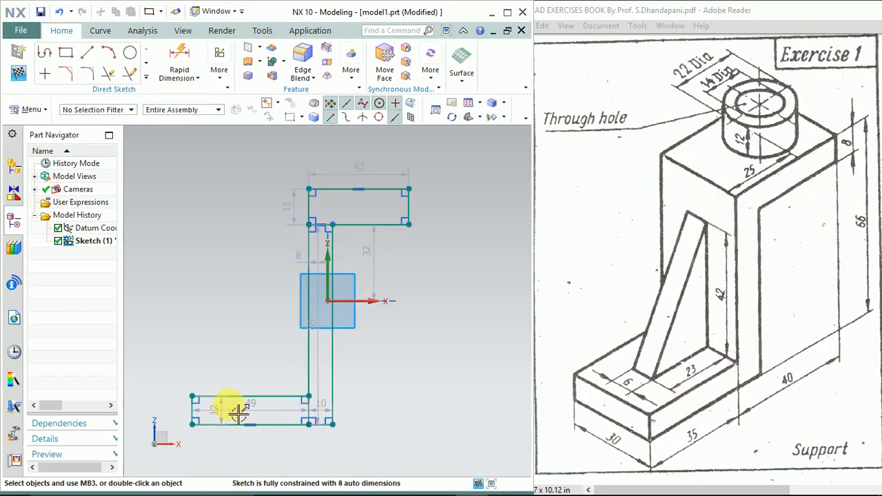
mouse_move(372, 172)
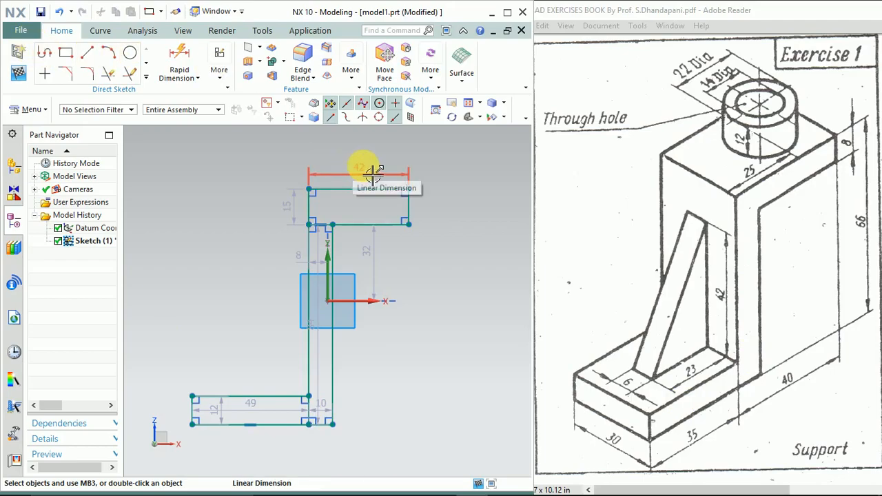
mouse_move(375, 180)
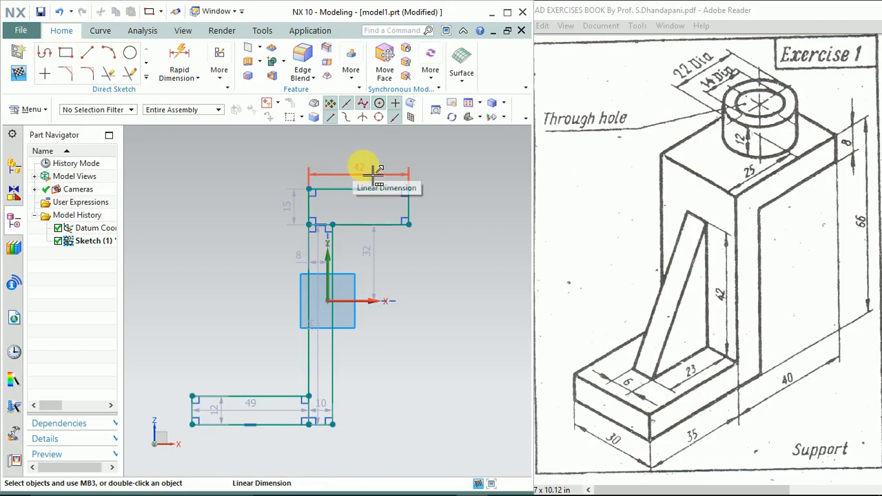
Step: Change the top rectangle's 42 and 15 dimensions to 40 mm wide and 8 mm thick
click(358, 176)
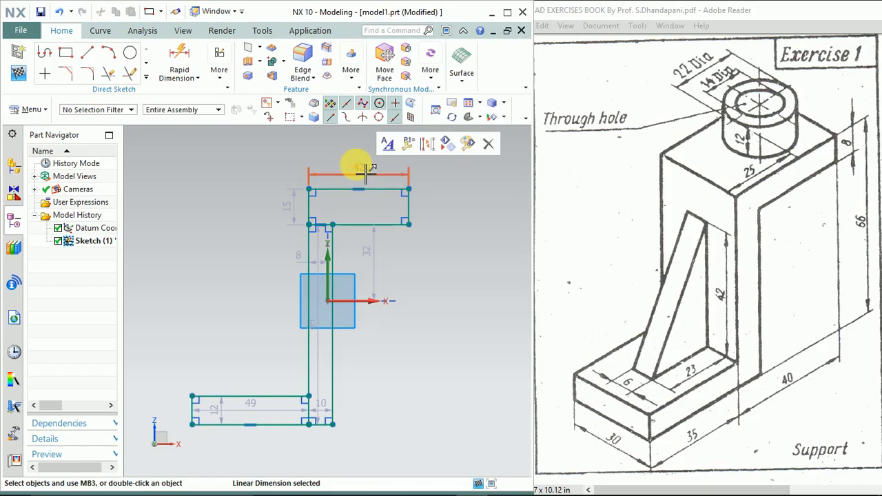
mouse_move(372, 171)
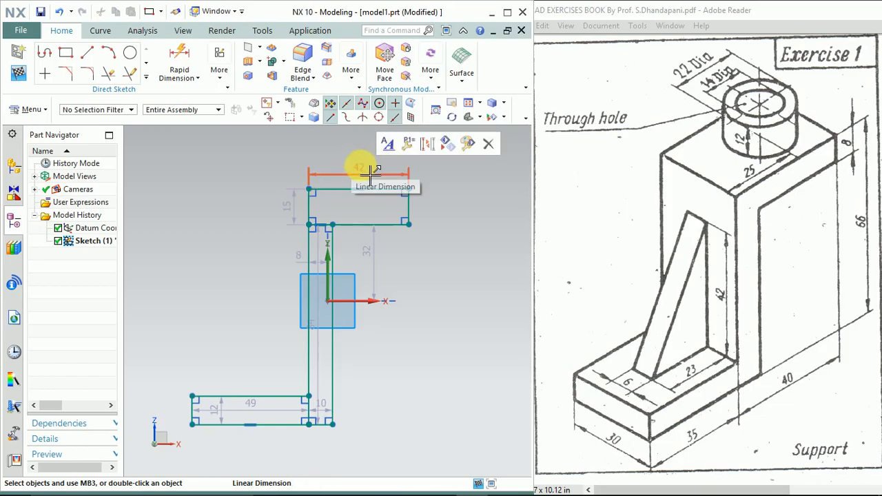
click(369, 174)
text(4)
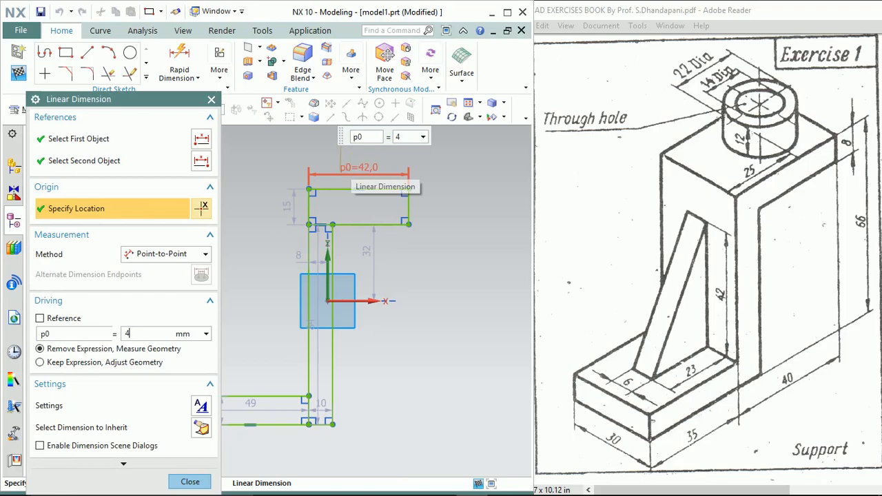
text(0)
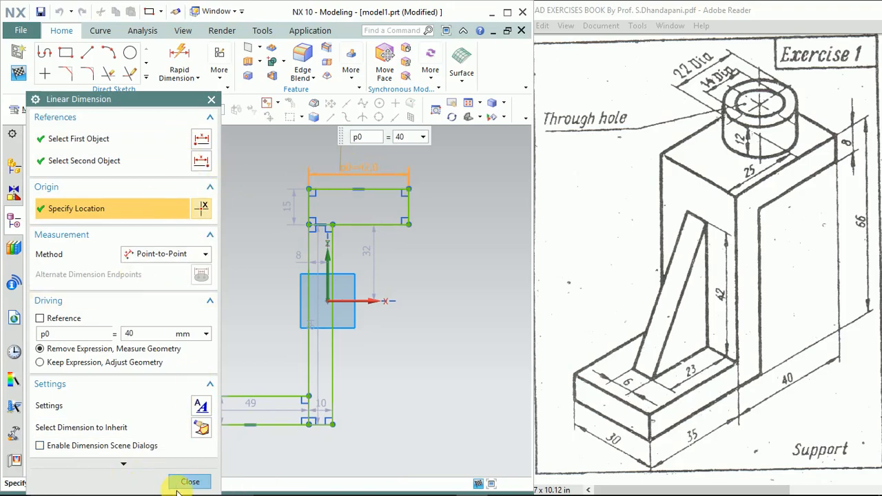
click(40, 362)
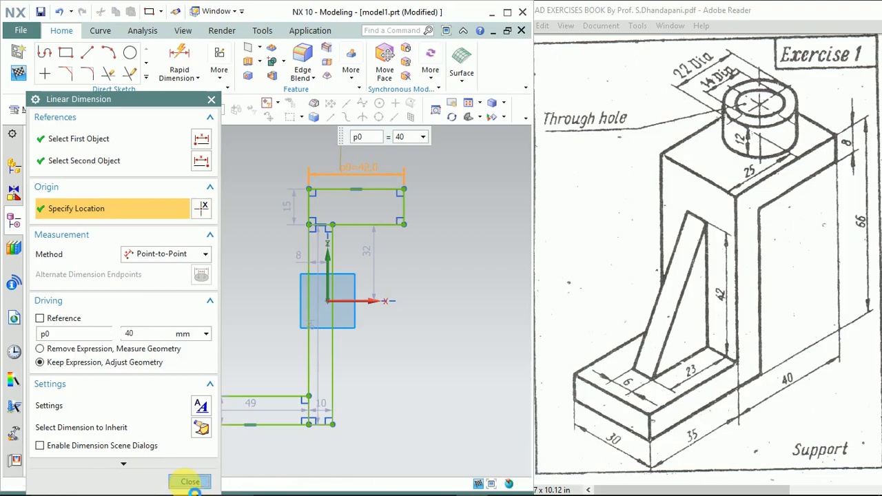
click(191, 481)
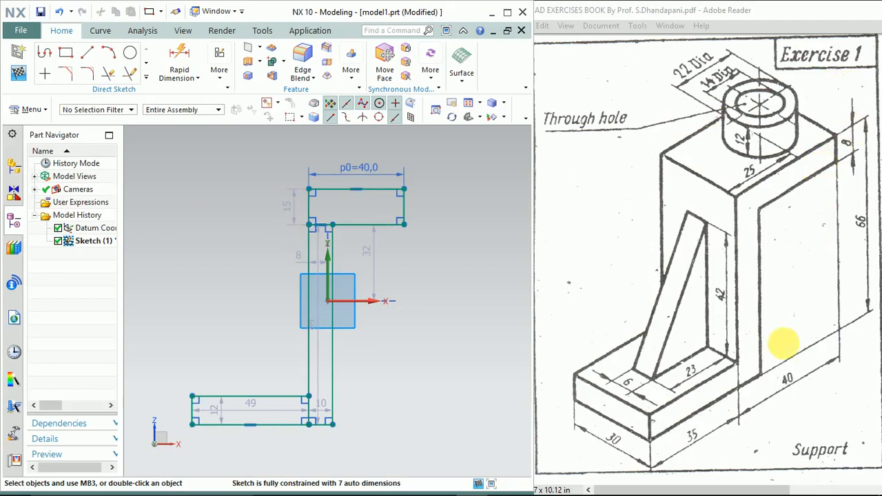
mouse_move(848, 159)
text(8)
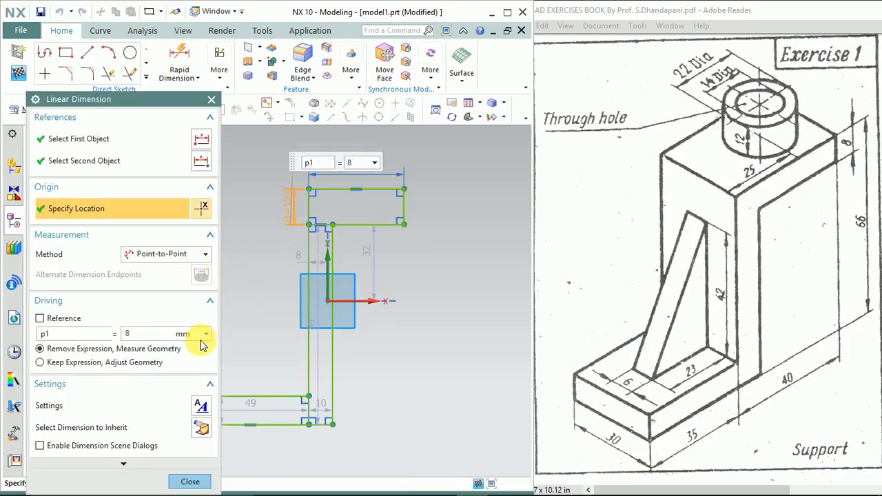
click(39, 362)
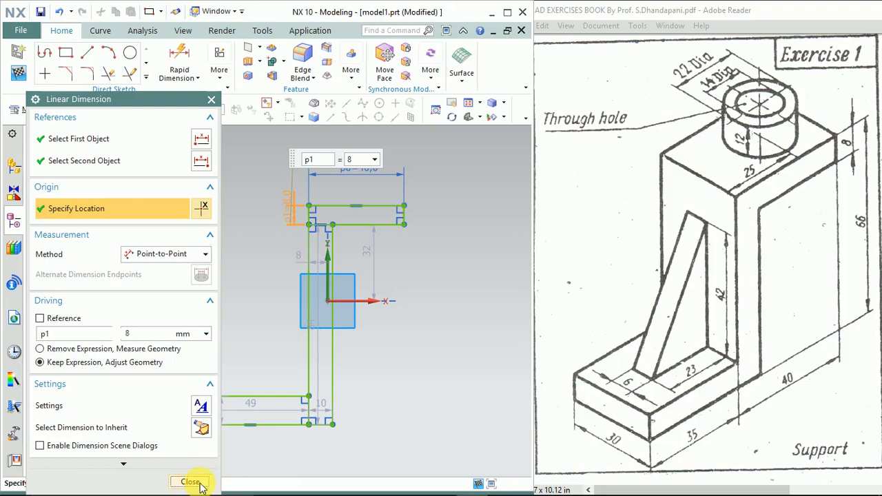
click(189, 482)
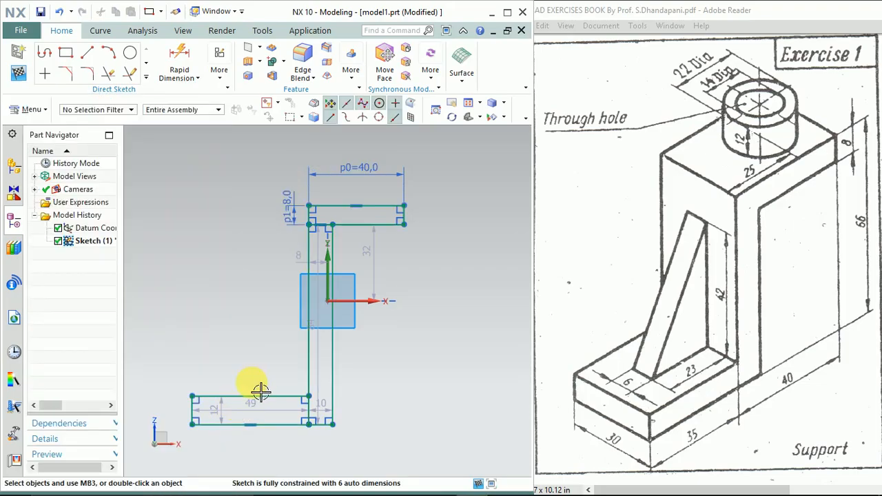
mouse_move(293, 265)
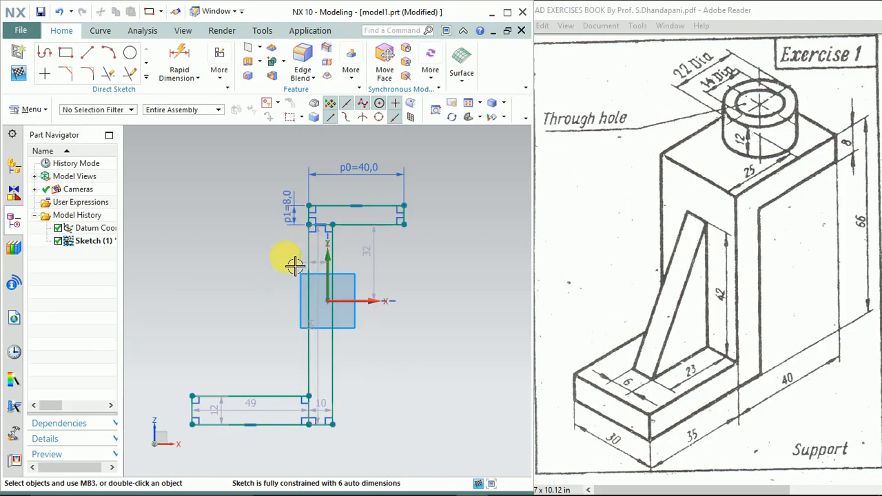
mouse_move(324, 317)
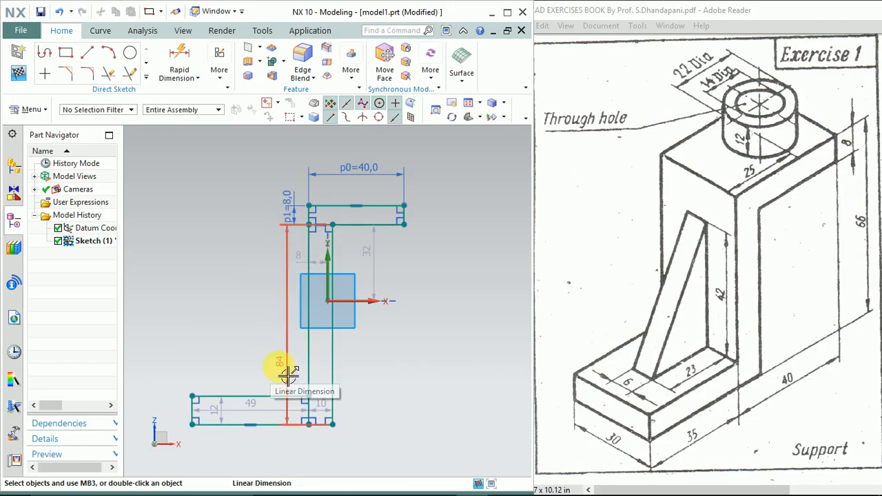
Step: Dimension the vertical web to 66-8 (58 mm) tall and 8 mm thick
click(288, 376)
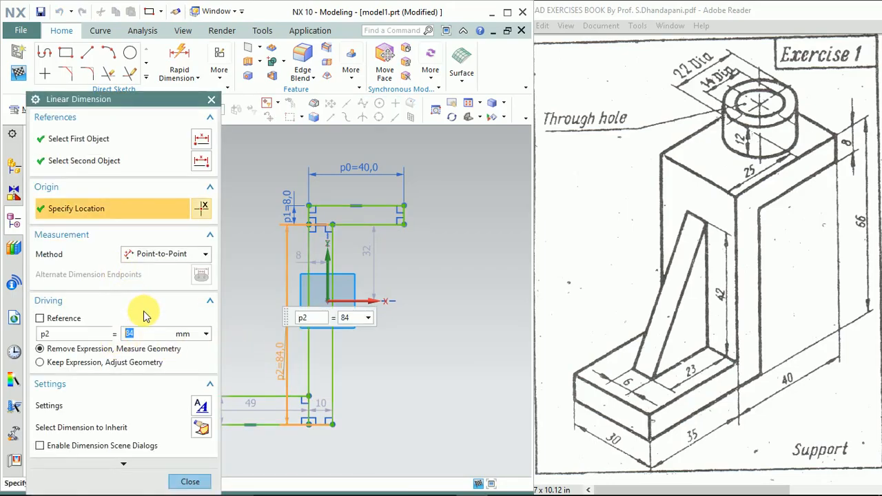
text(66-)
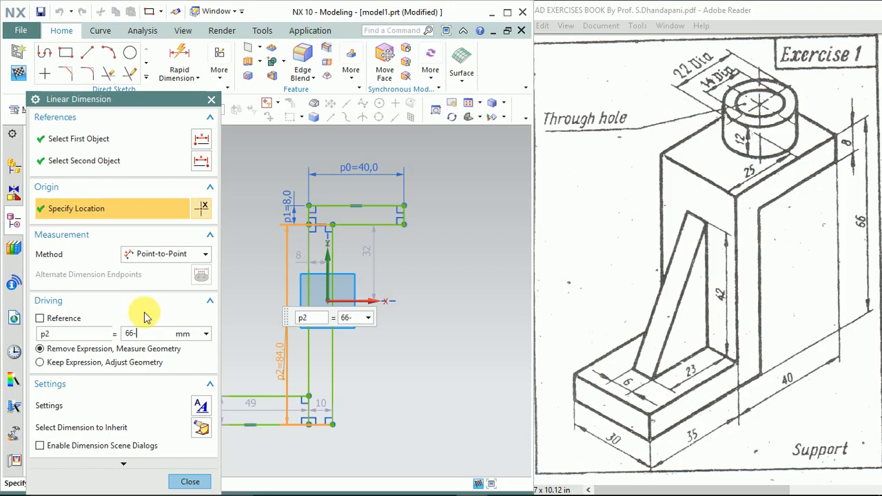
text(8)
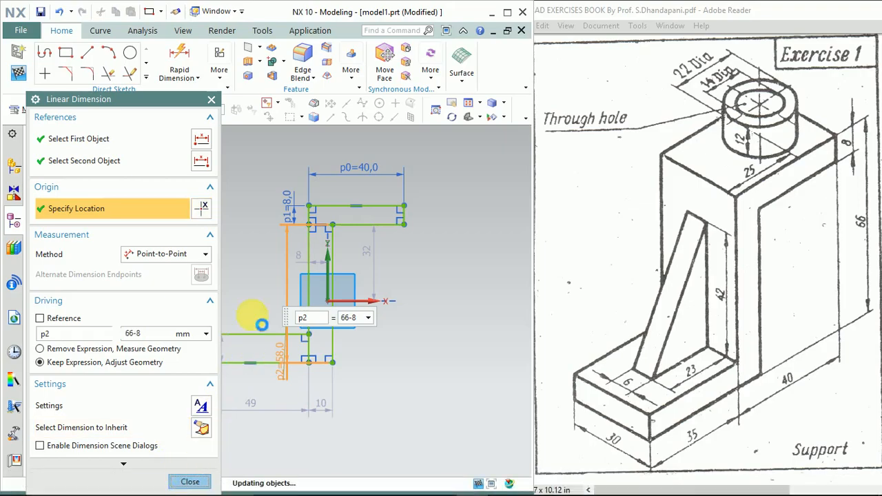
click(190, 481)
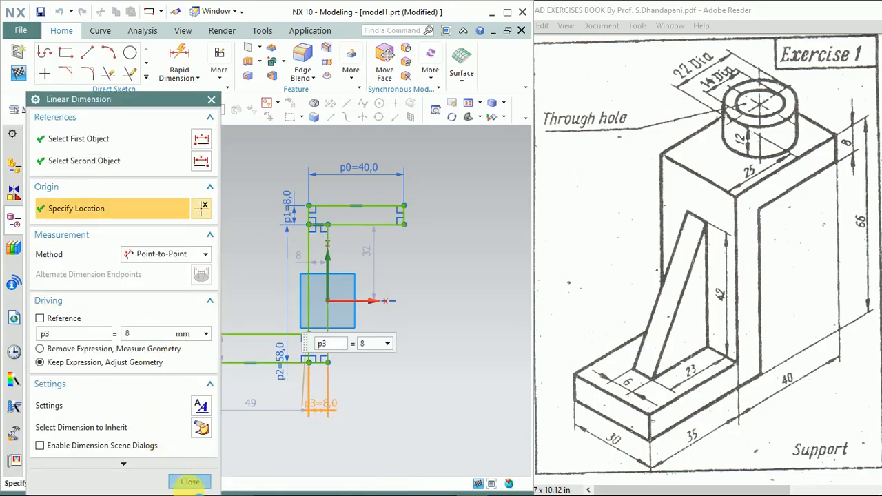
click(189, 482)
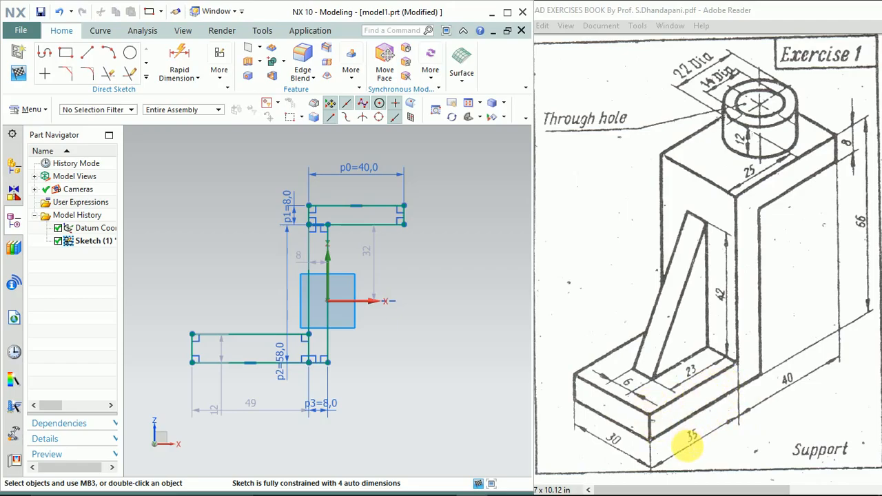
mouse_move(647, 441)
text(35)
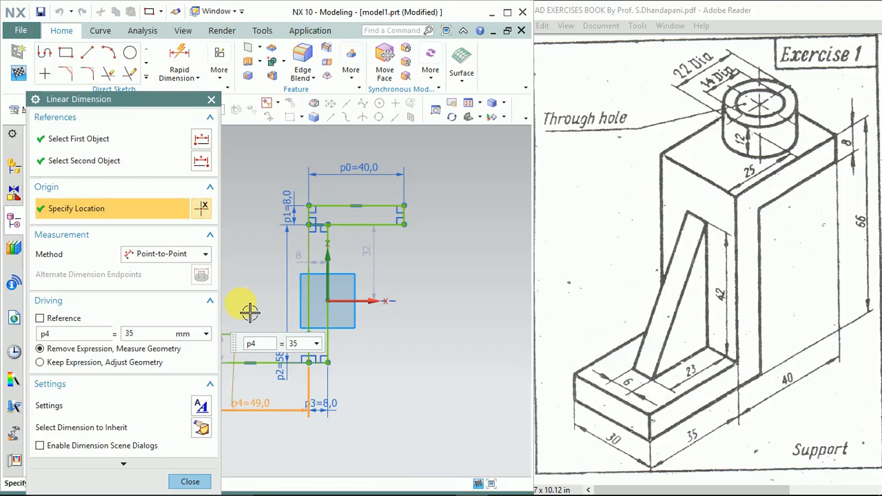
Step: Set the bottom leg length p4 to 35 mm and its thickness p5 to 8 mm
click(40, 362)
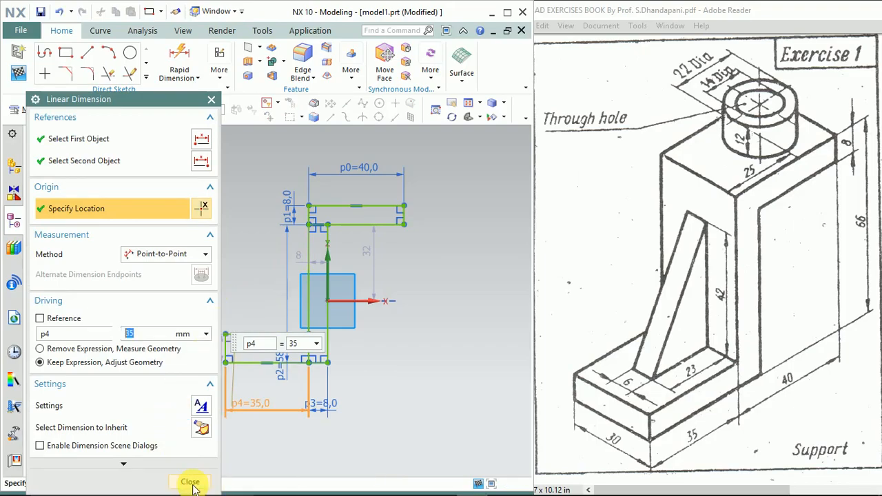
click(189, 481)
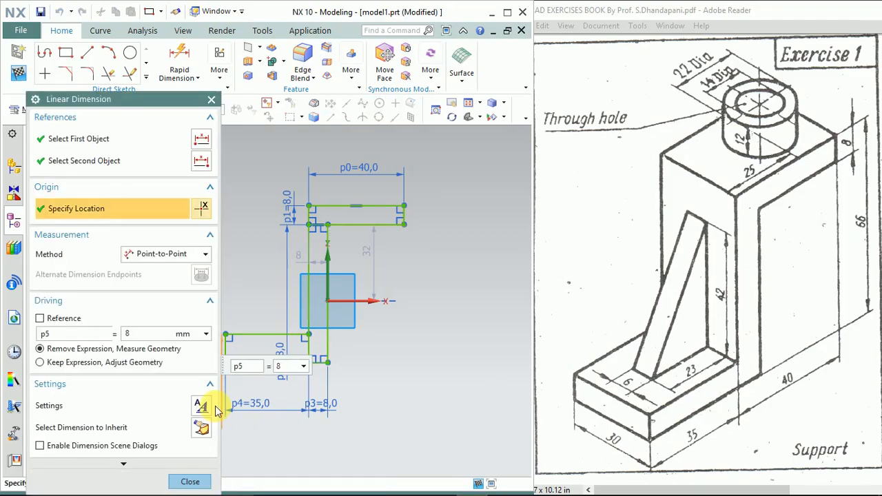
click(40, 363)
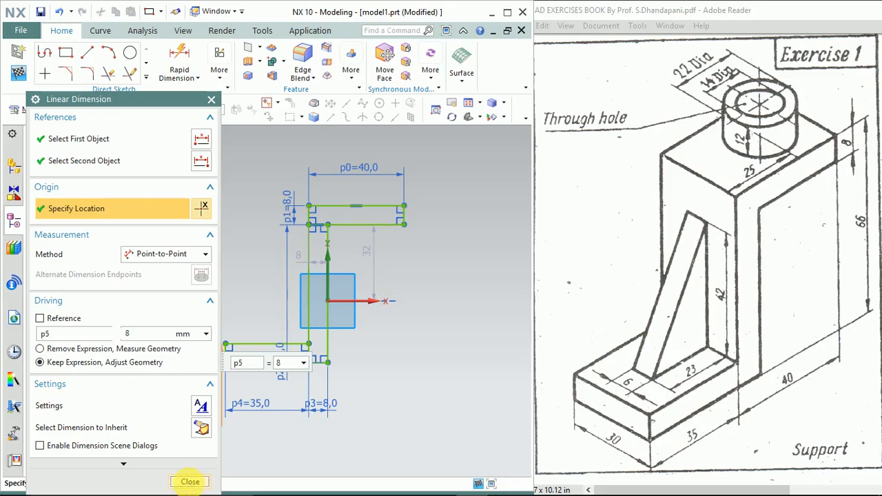
click(190, 481)
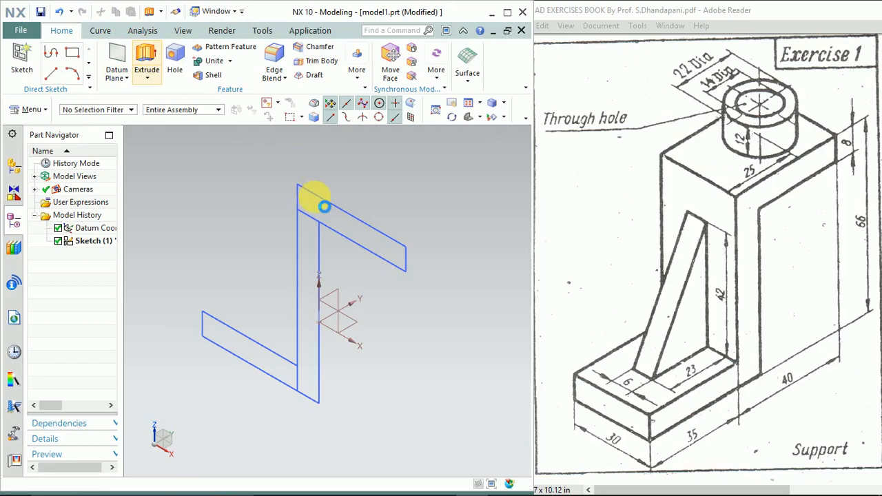
click(146, 62)
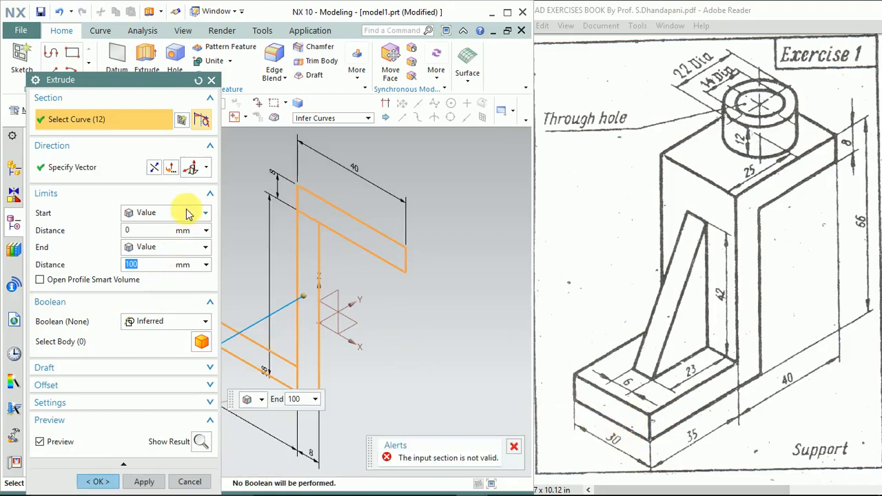
click(206, 167)
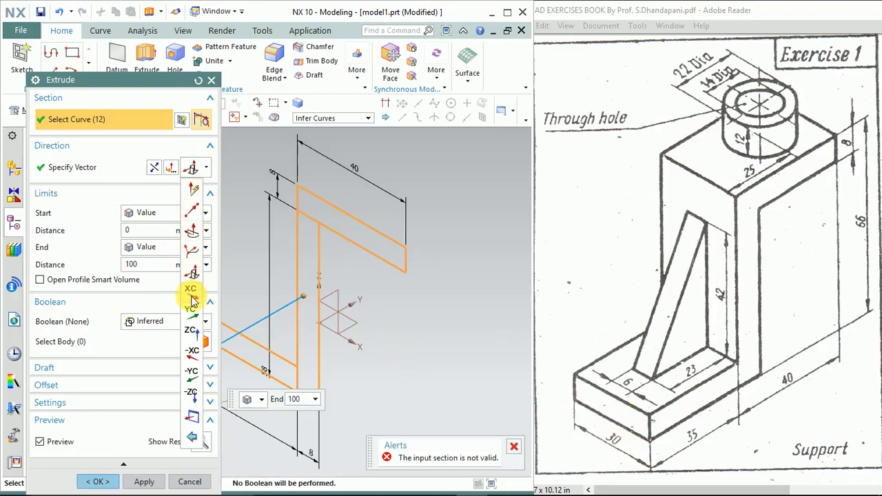
click(191, 308)
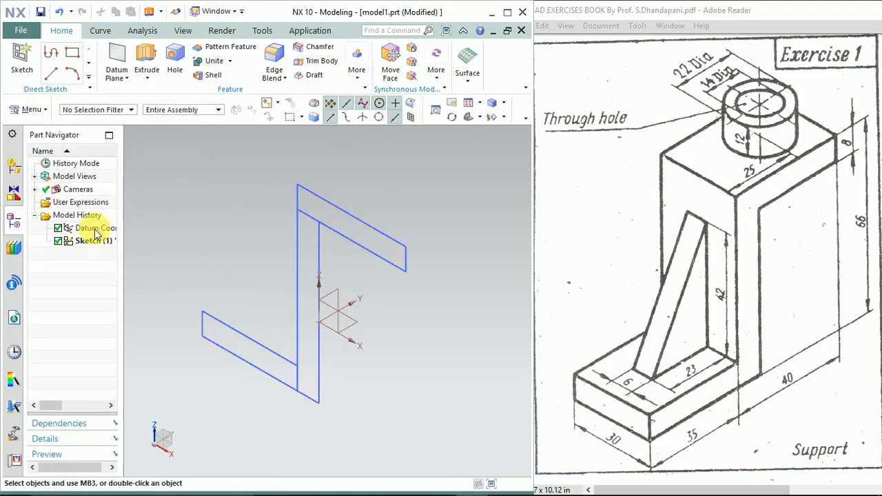
Step: Reopen the Z sketch and trim away the extra curve segment at the top corner
click(89, 241)
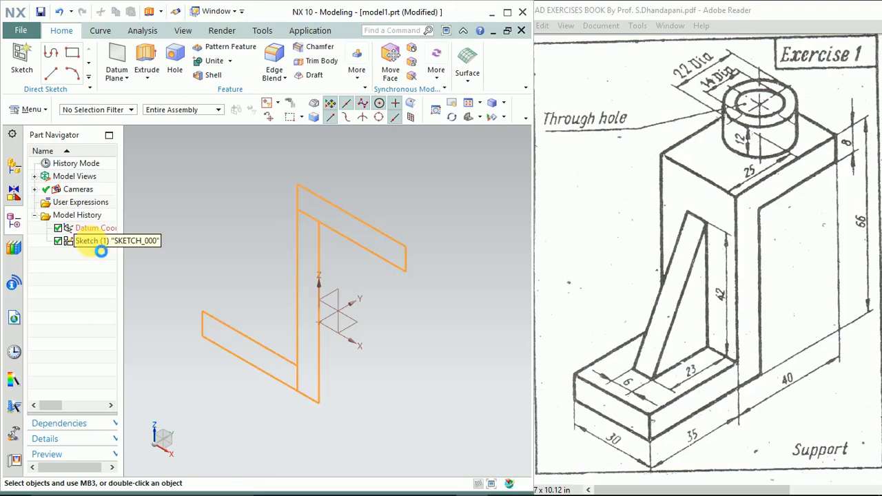
double_click(94, 240)
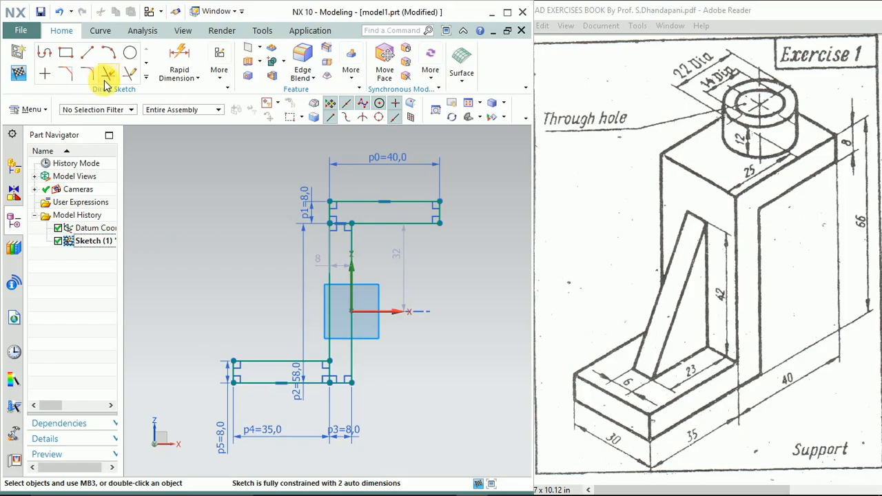
click(105, 74)
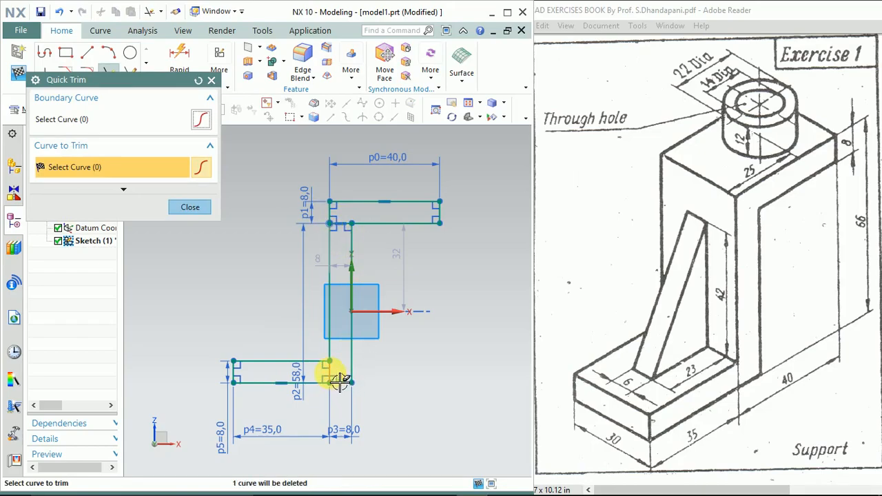
mouse_move(337, 379)
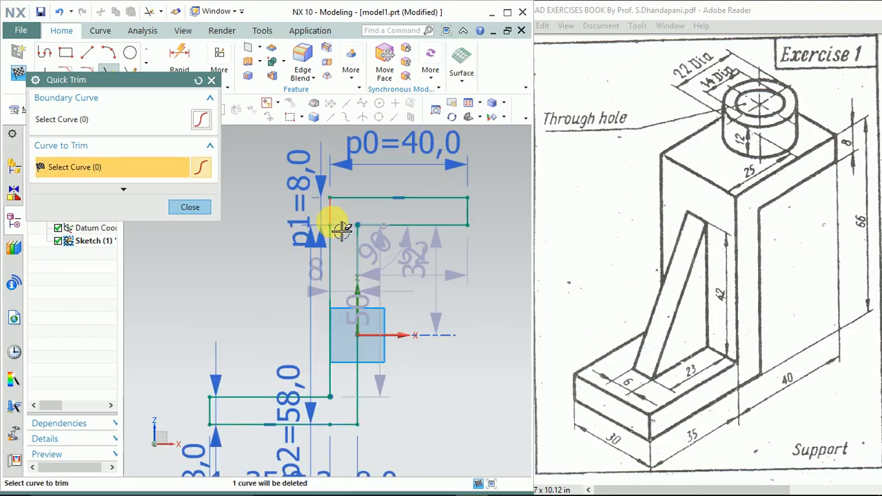
click(343, 231)
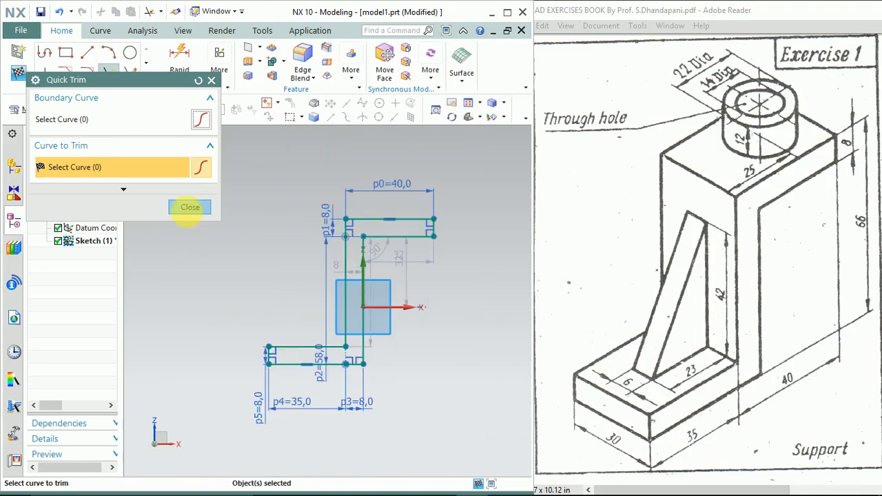
click(191, 206)
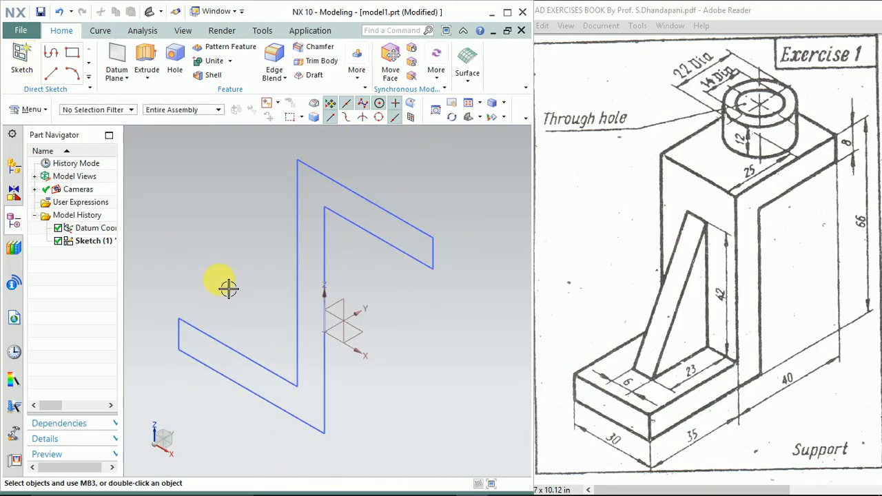
Step: Extrude the Z profile 30 mm along YC into a solid body
click(147, 62)
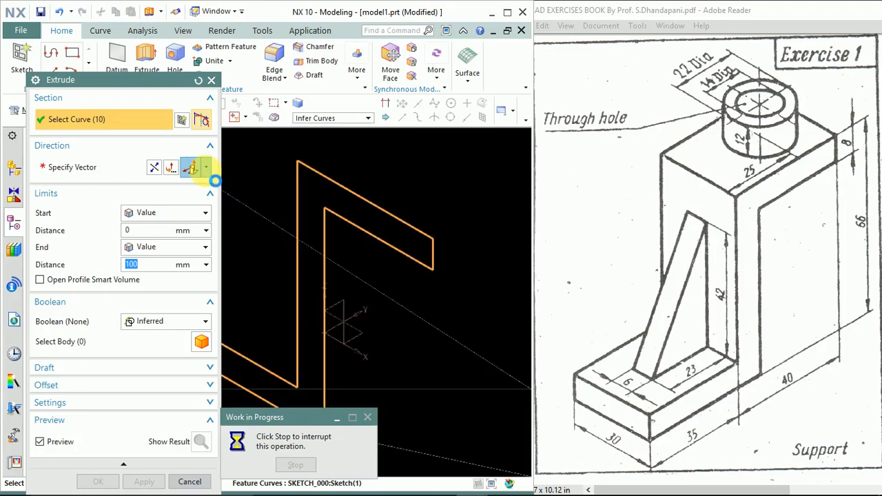
click(207, 168)
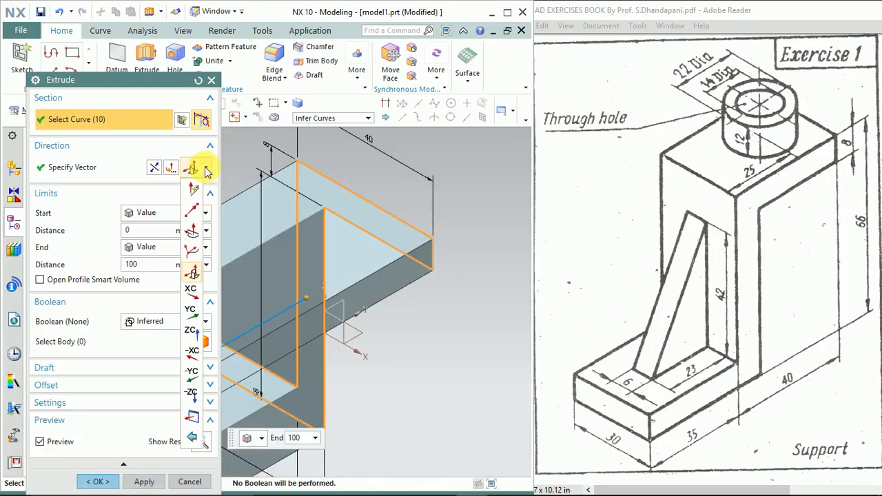
mouse_move(245, 337)
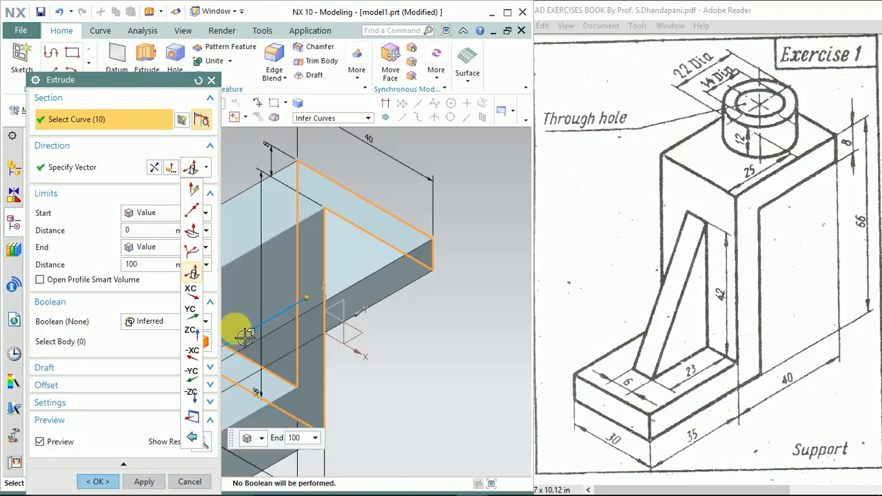
click(191, 308)
text(30)
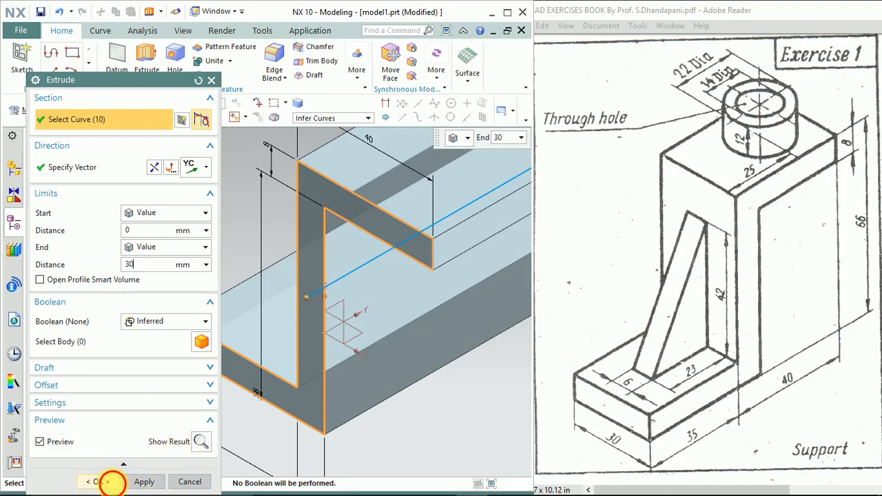
click(100, 481)
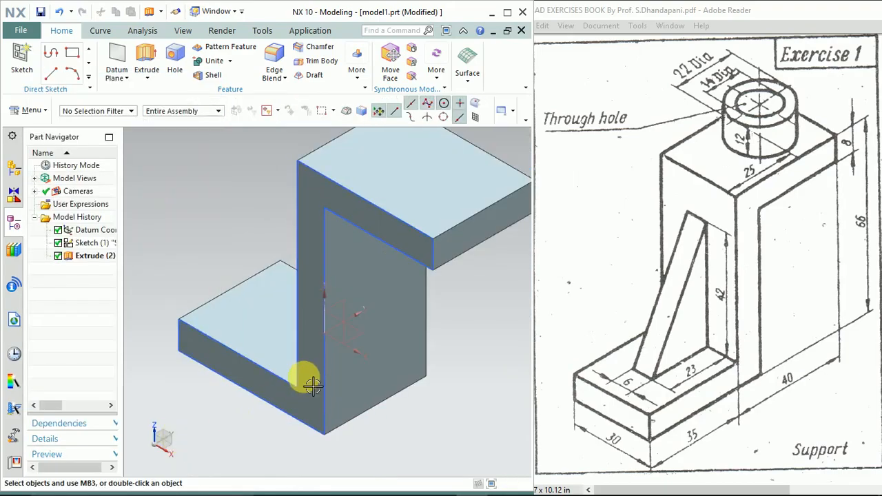
click(95, 253)
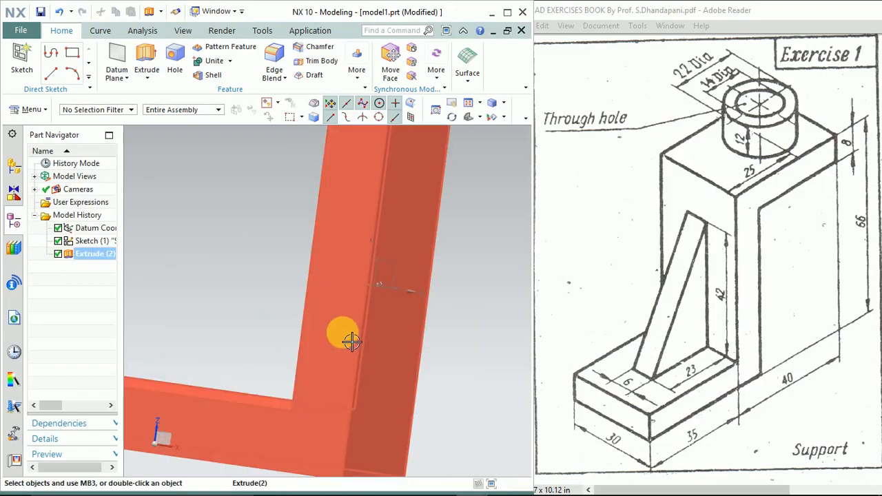
drag(352, 342, 369, 371)
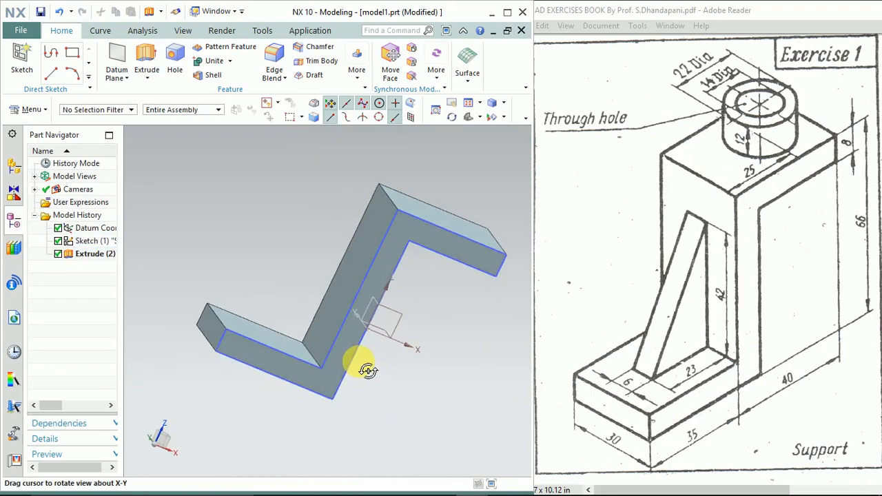
drag(369, 370, 341, 384)
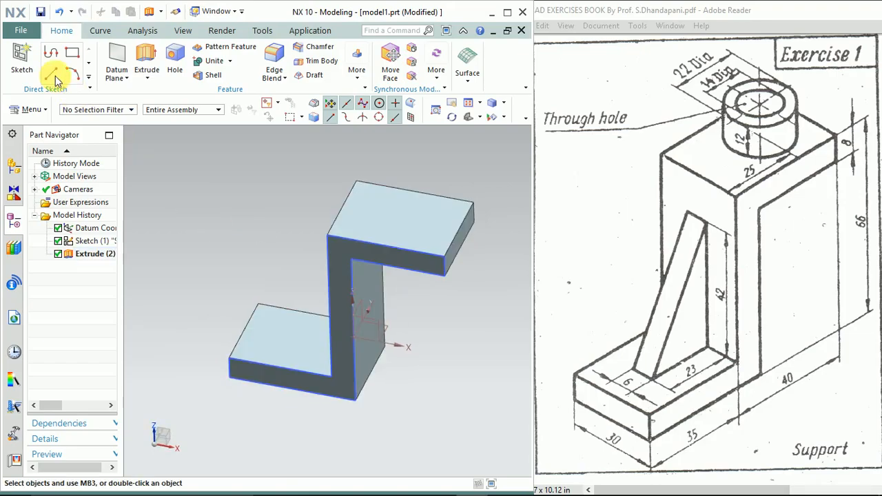
Step: Sketch a circle on the top flange face and give it a 22 mm diameter
click(21, 59)
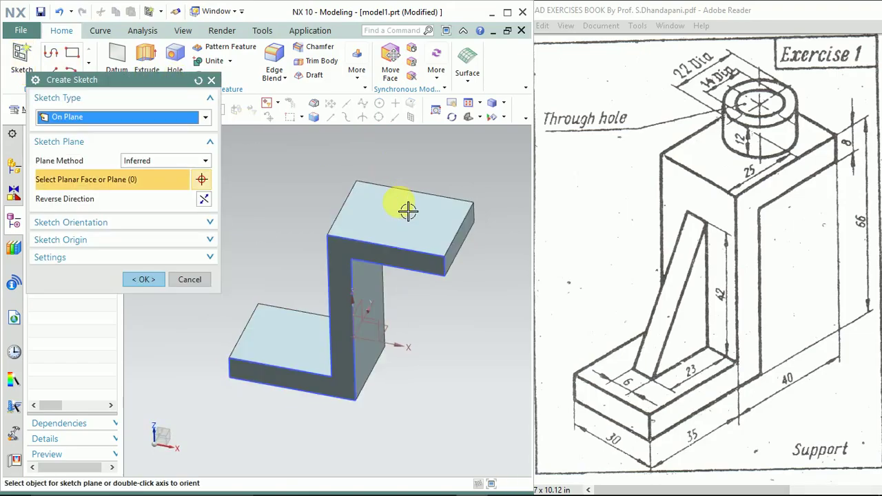
click(407, 210)
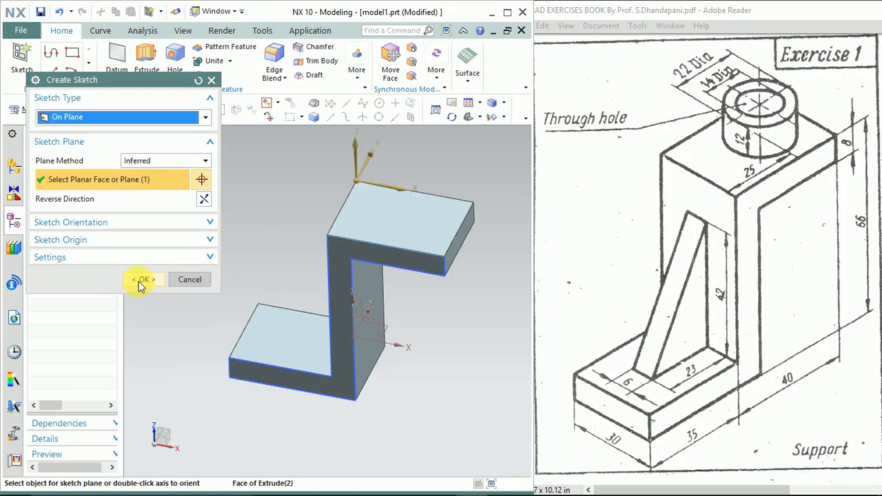
click(143, 279)
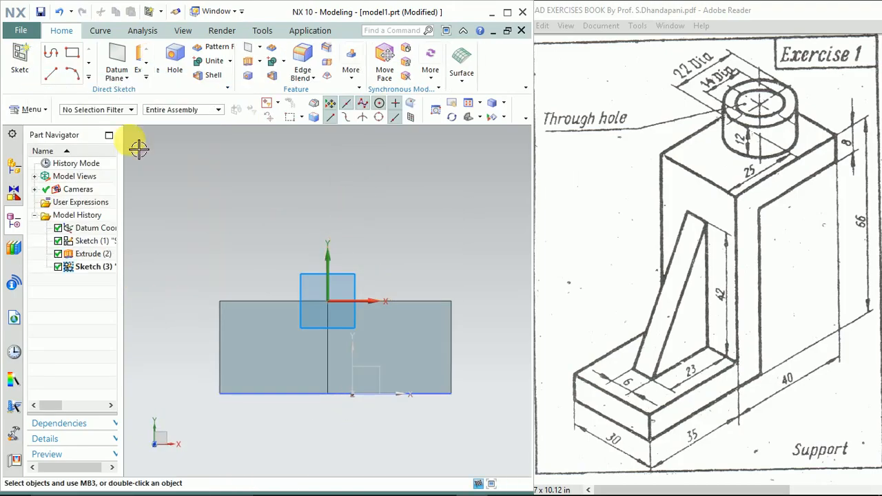
click(130, 53)
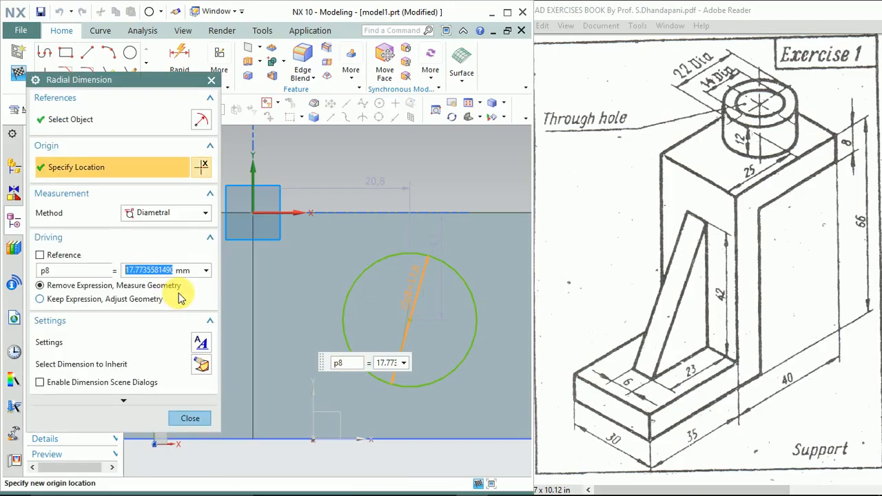
text(22)
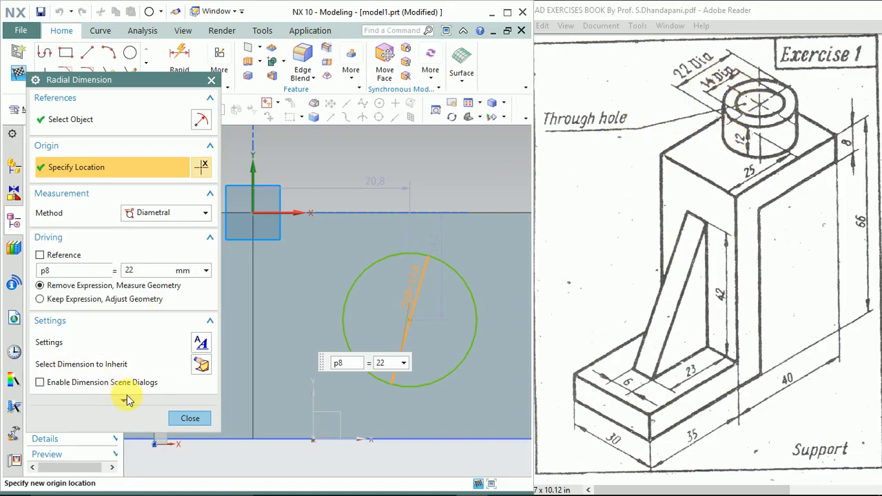
click(190, 418)
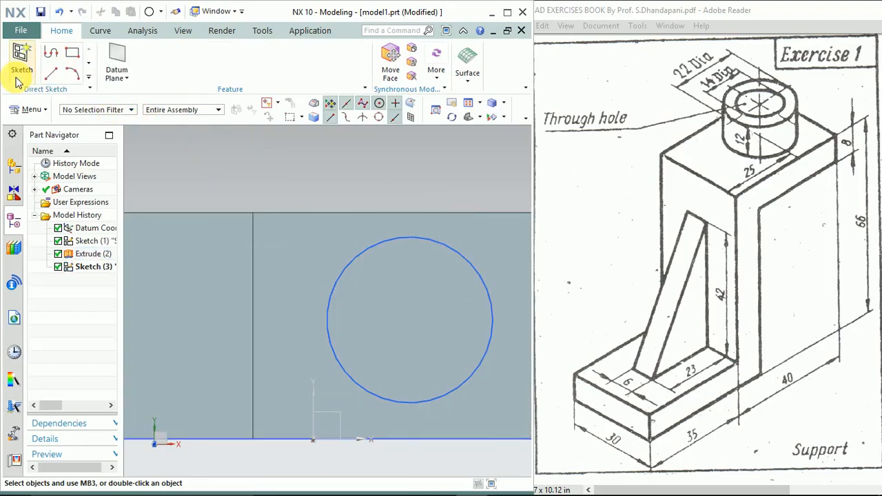
Step: Locate the circle centre 25 mm and 15 mm from the sketch axes, then finish the sketch
click(88, 254)
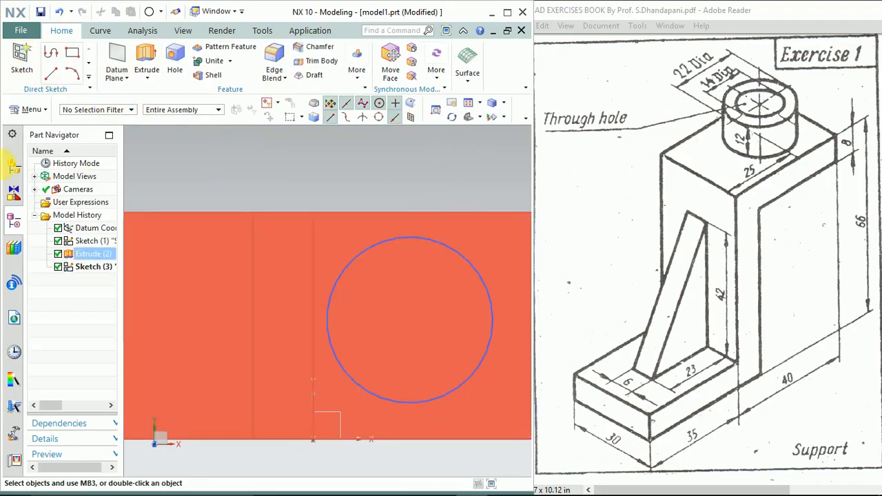
click(91, 266)
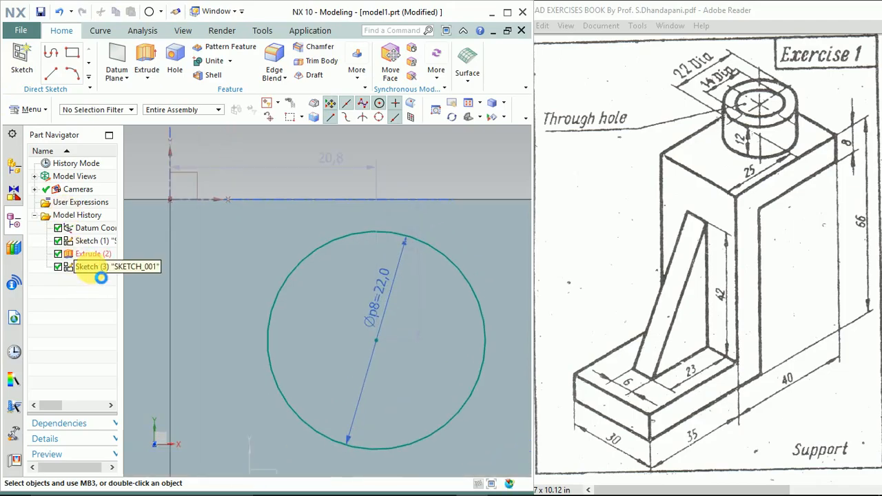
double_click(89, 267)
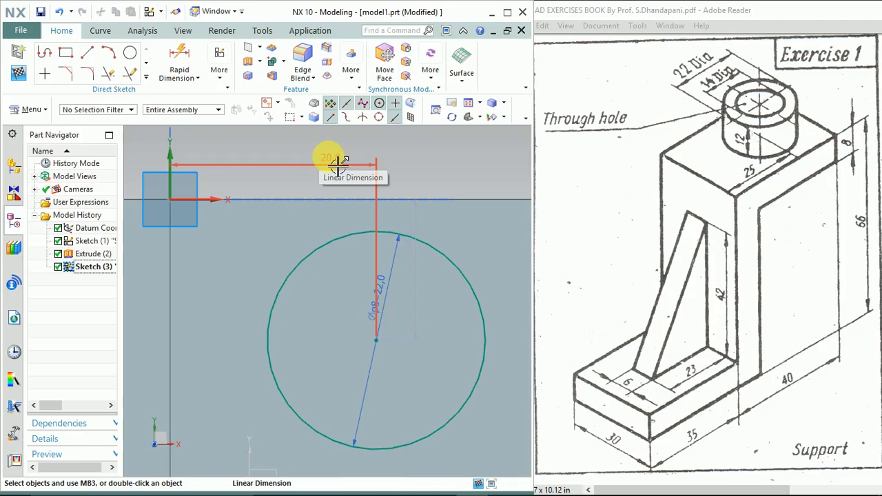
click(338, 166)
text(25)
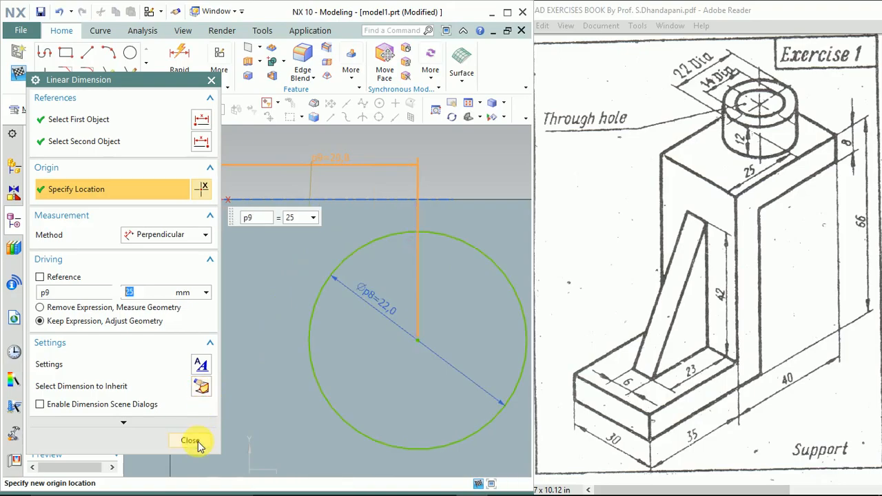
click(191, 441)
text(15)
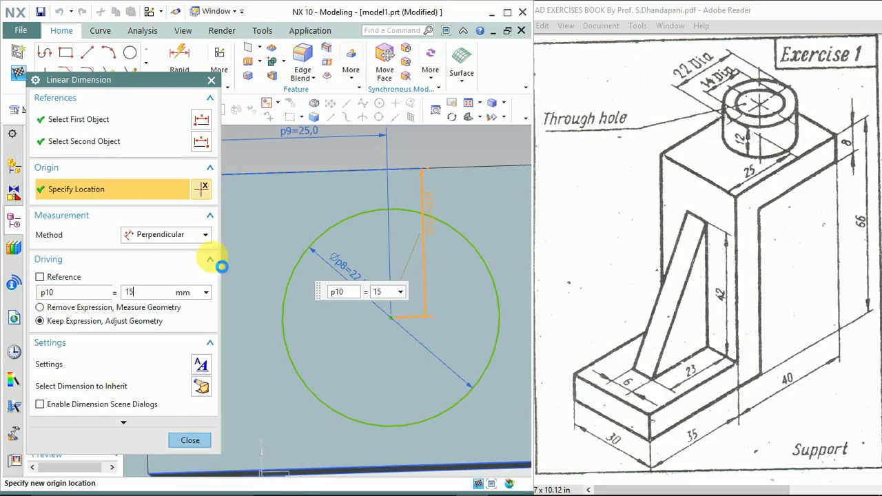
click(189, 441)
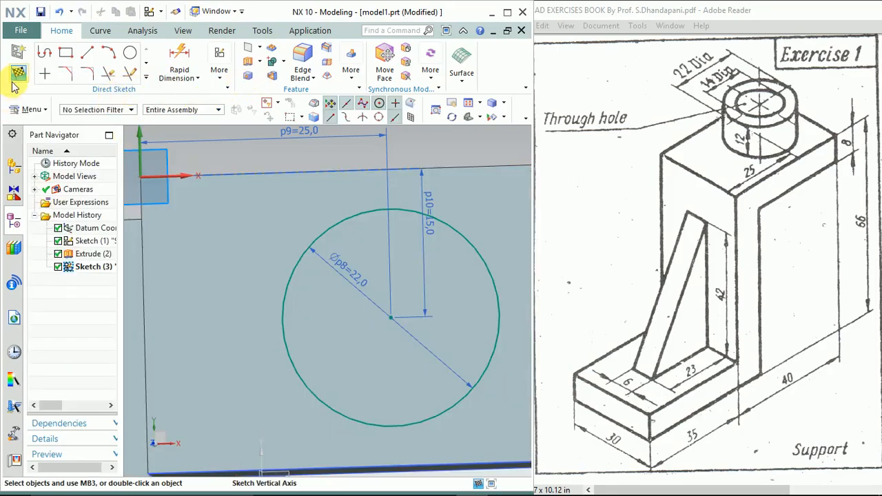
click(22, 62)
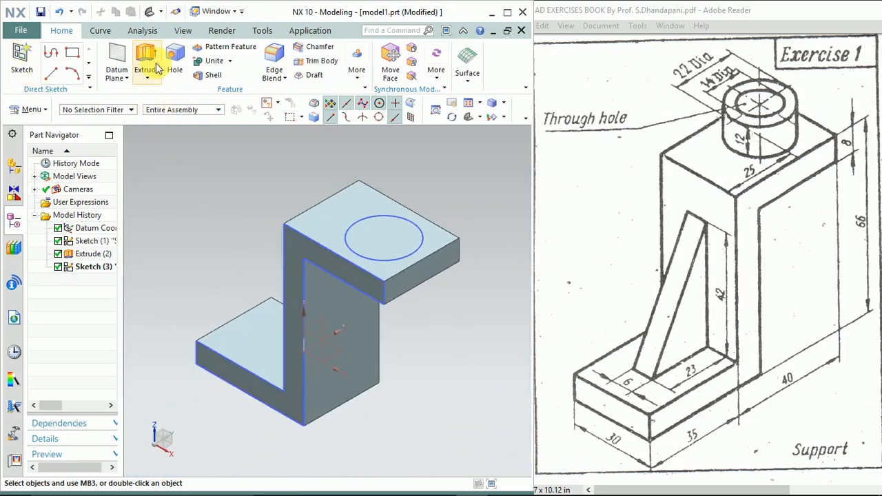
Step: Extrude the 22 mm circle 12 mm along ZC, uniting it with the Z body
click(146, 58)
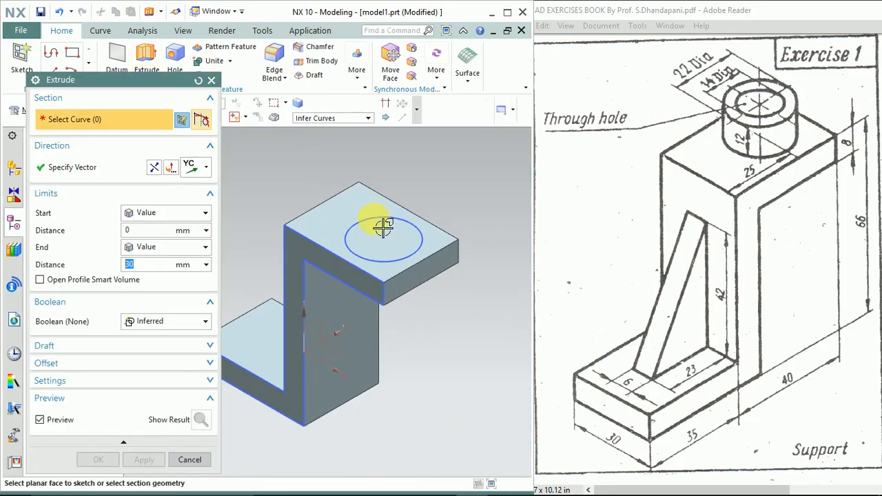
click(386, 228)
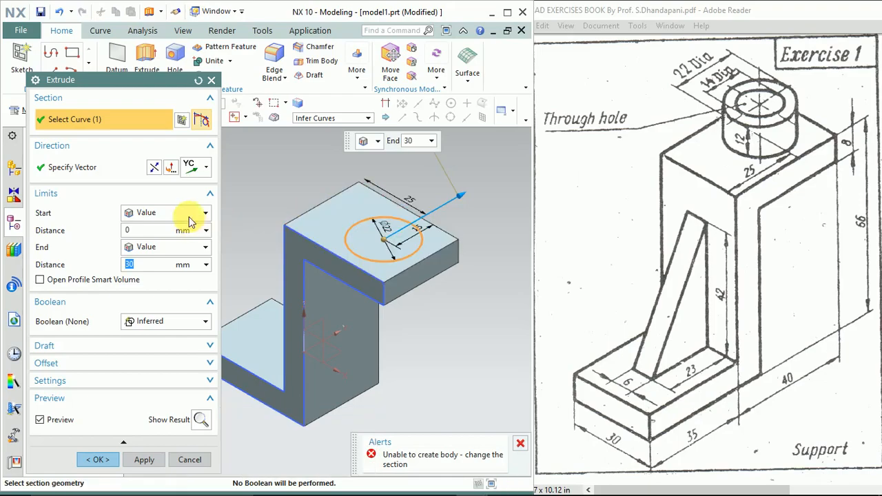
mouse_move(345, 327)
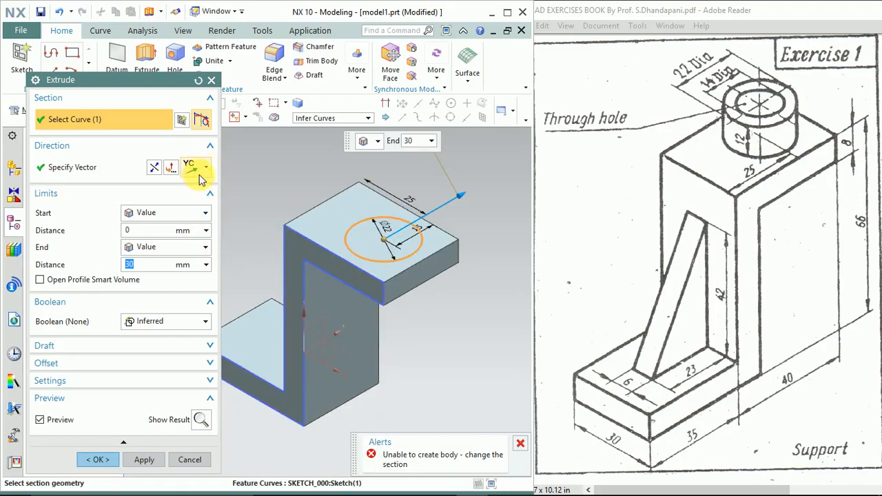
click(206, 167)
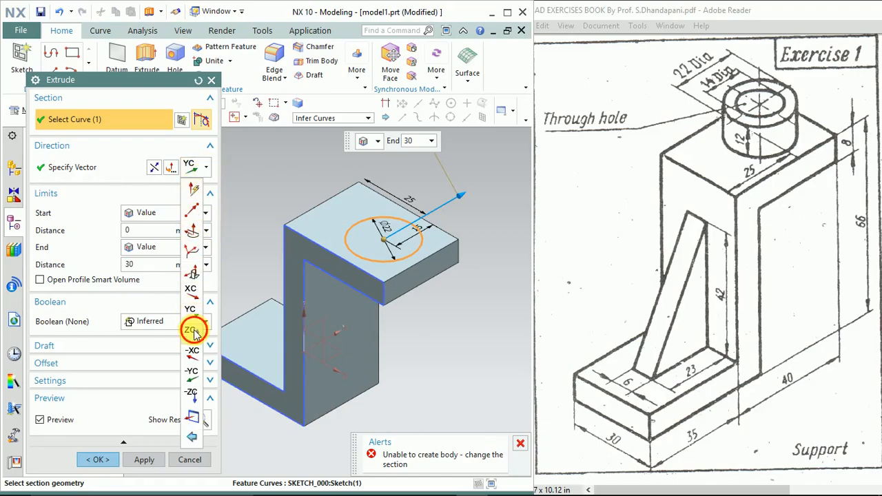
click(192, 330)
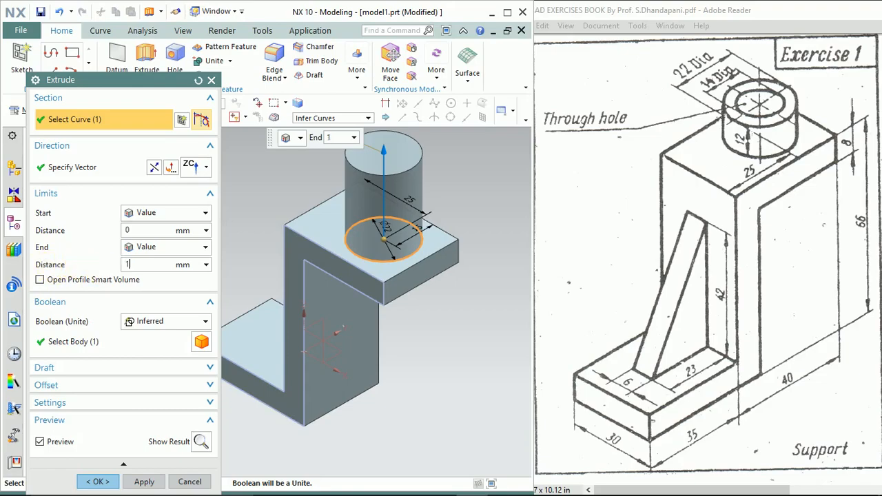
text(12)
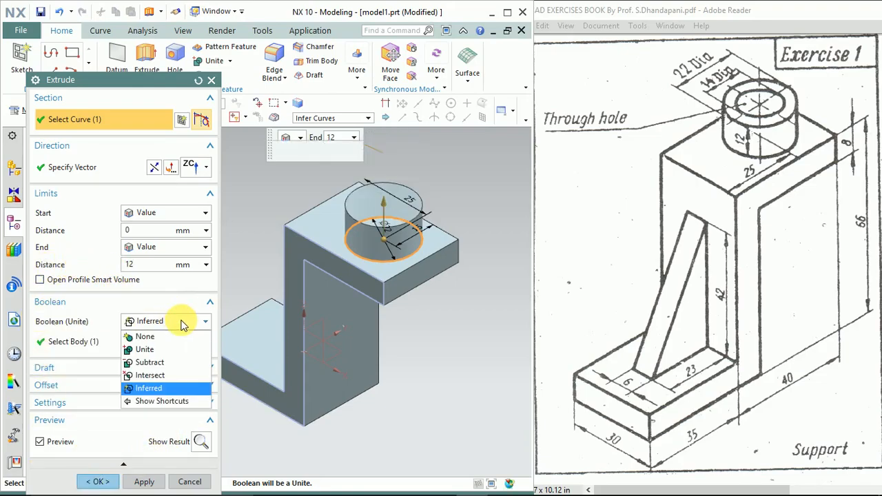
click(144, 350)
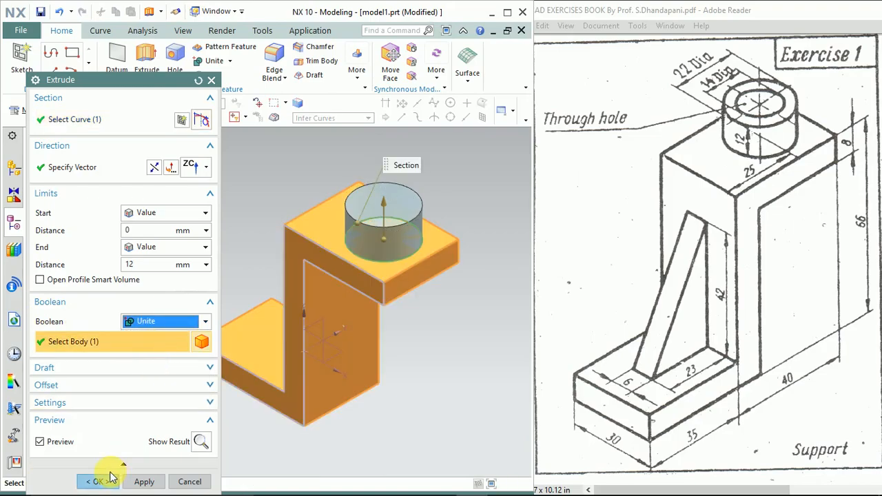
click(144, 481)
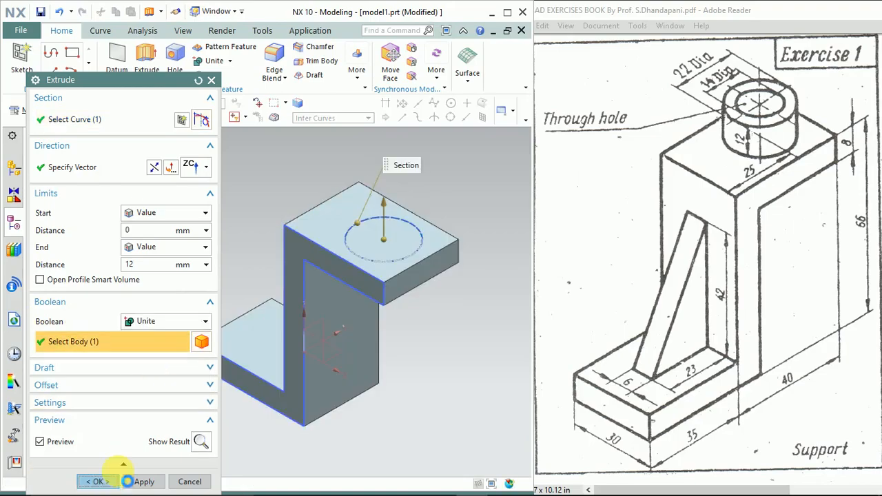
click(97, 481)
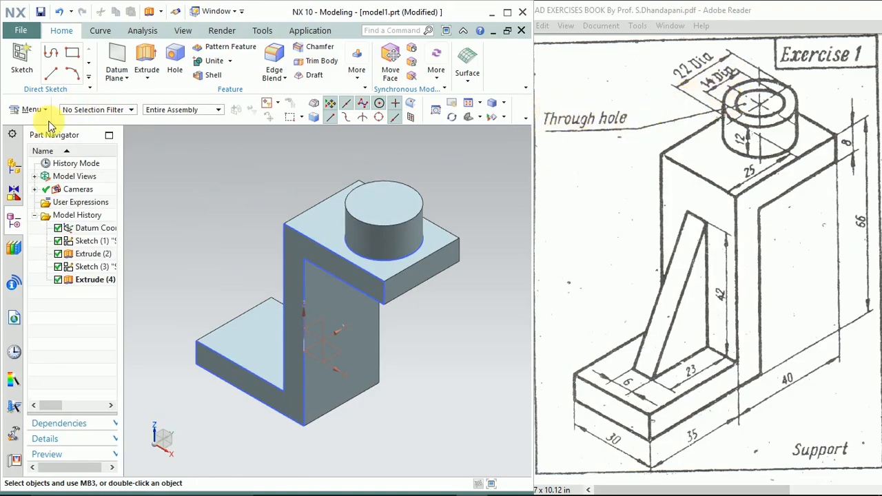
Step: Sketch a 14 mm circle concentric with the boss on its top face and finish the sketch
click(21, 59)
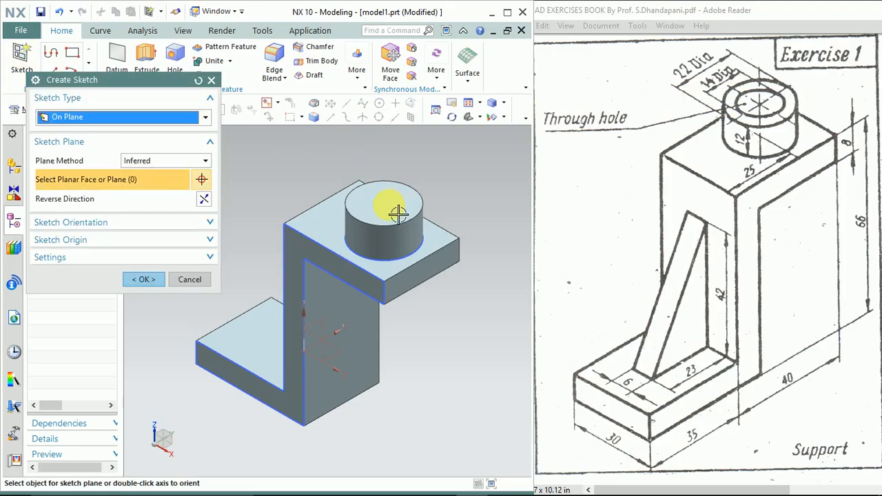
click(398, 214)
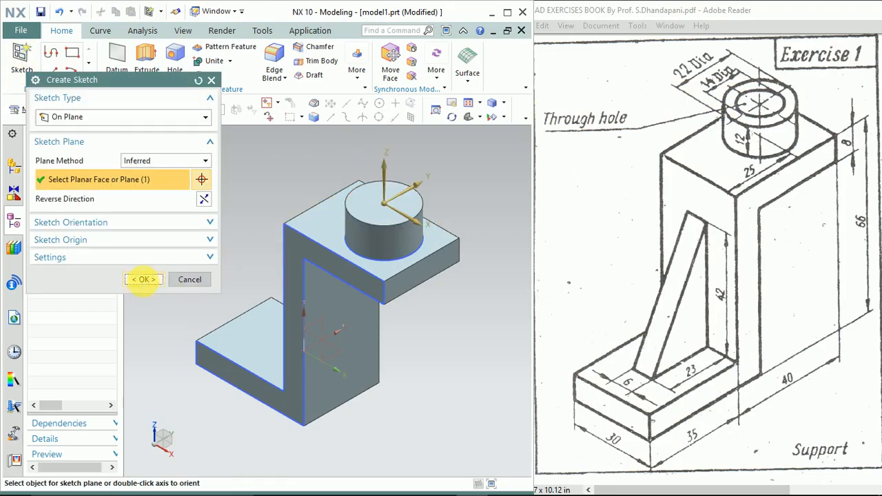
click(144, 279)
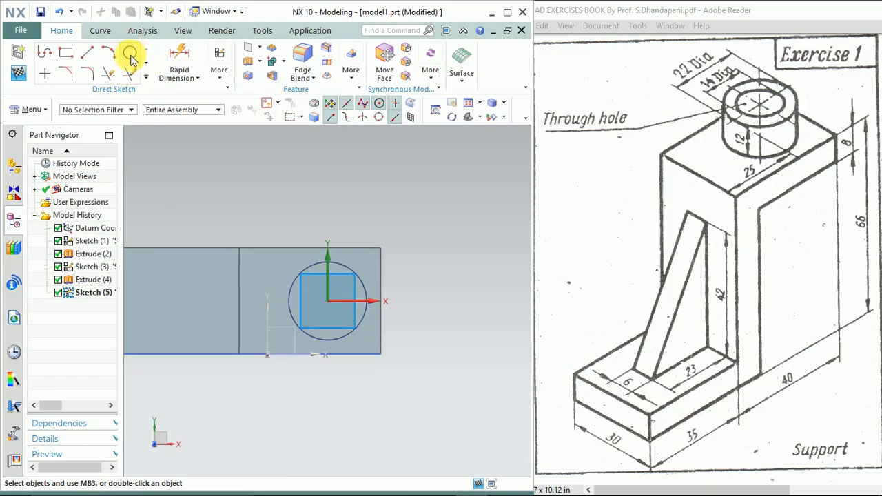
click(130, 54)
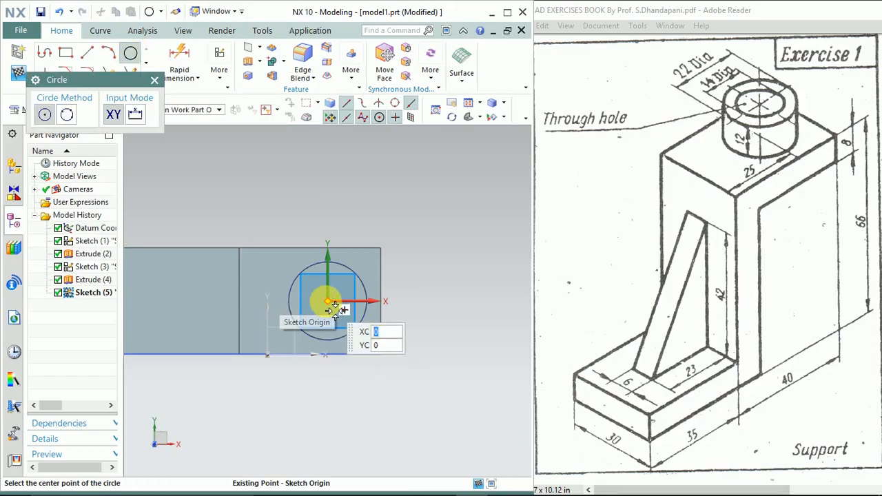
click(329, 302)
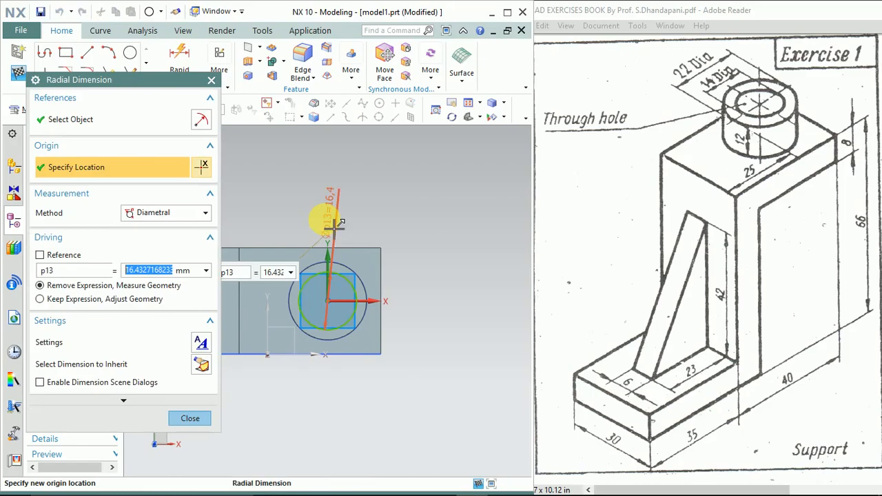
text(14)
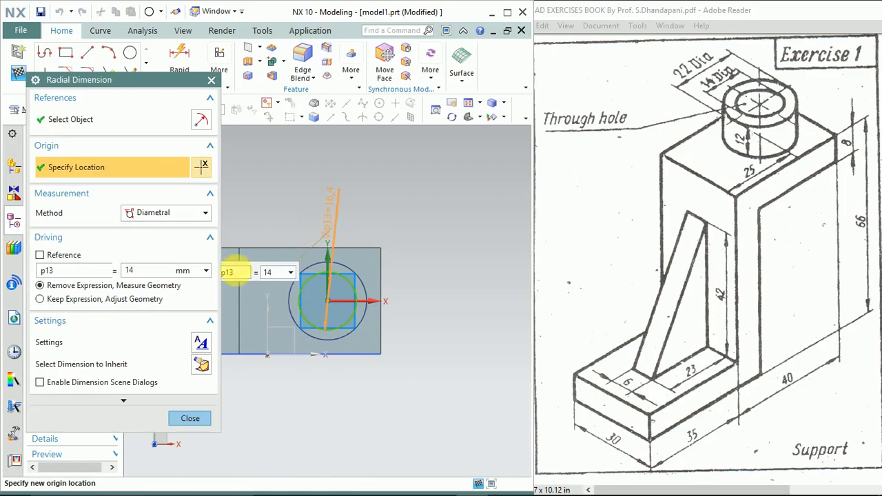
click(40, 298)
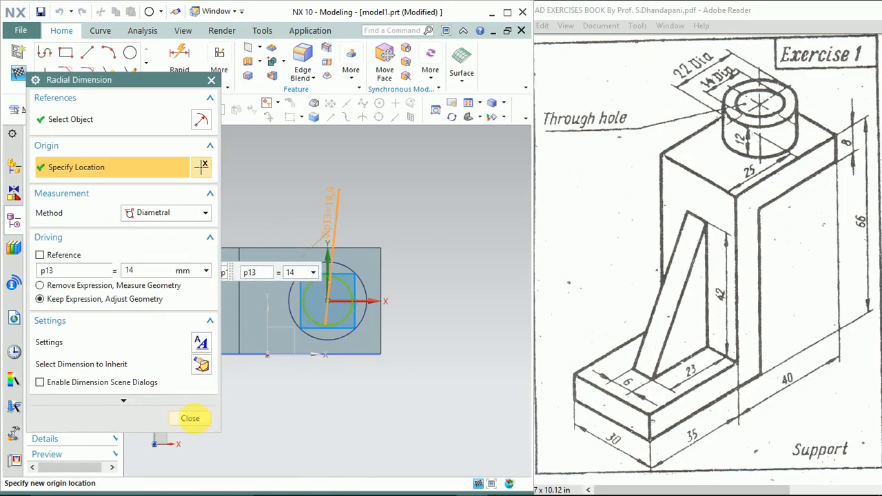
click(190, 419)
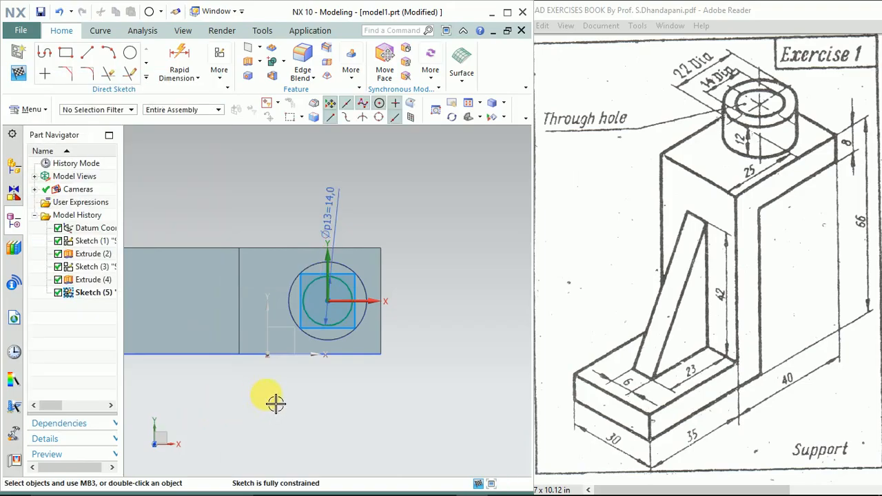
click(22, 62)
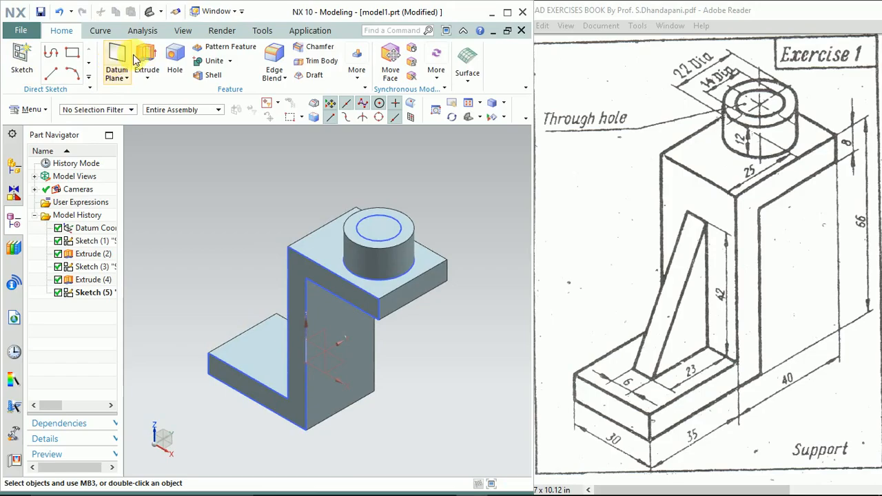
Step: Extrude the 14 mm circle 20 mm as a Subtract to bore the hole, then orbit to inspect
click(147, 62)
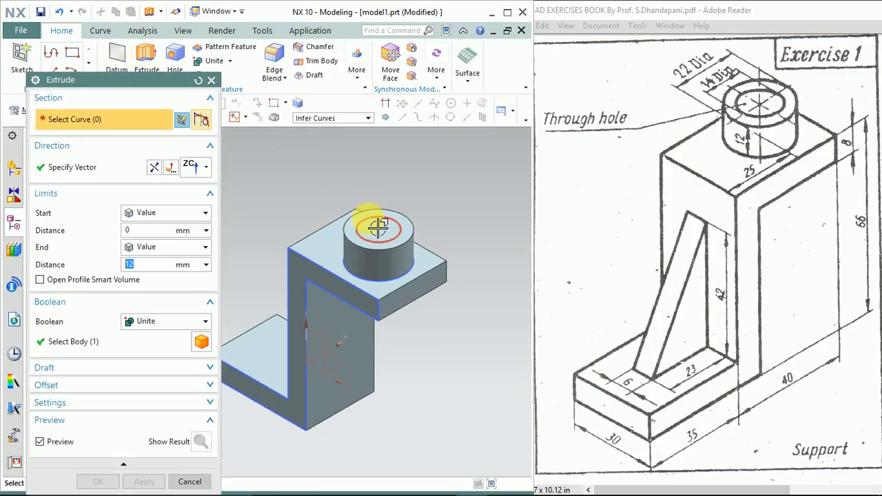
click(378, 228)
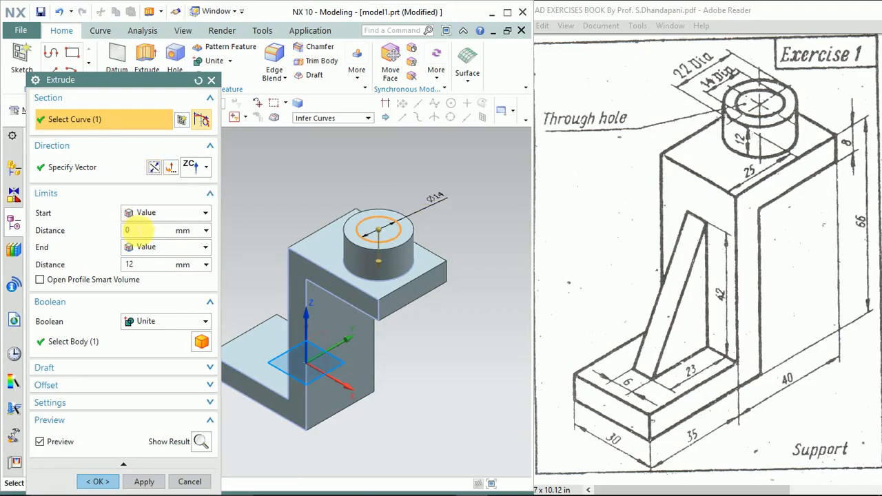
mouse_move(410, 217)
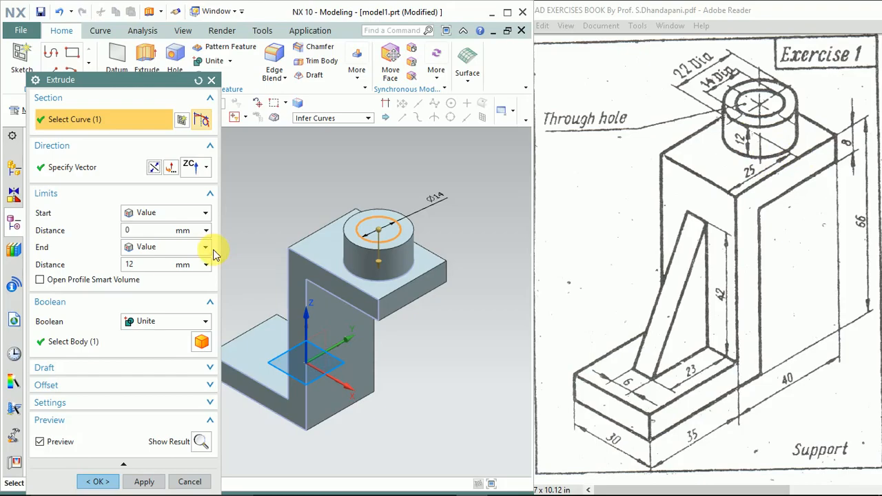
triple_click(165, 264)
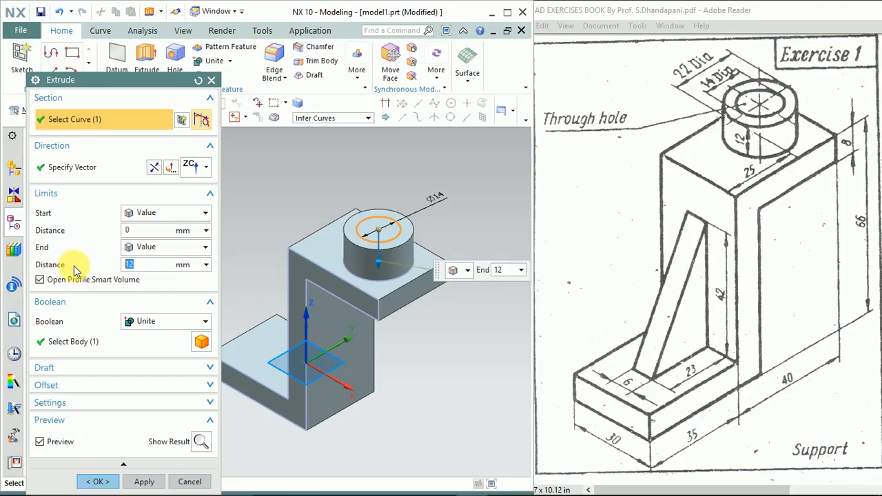
text(20)
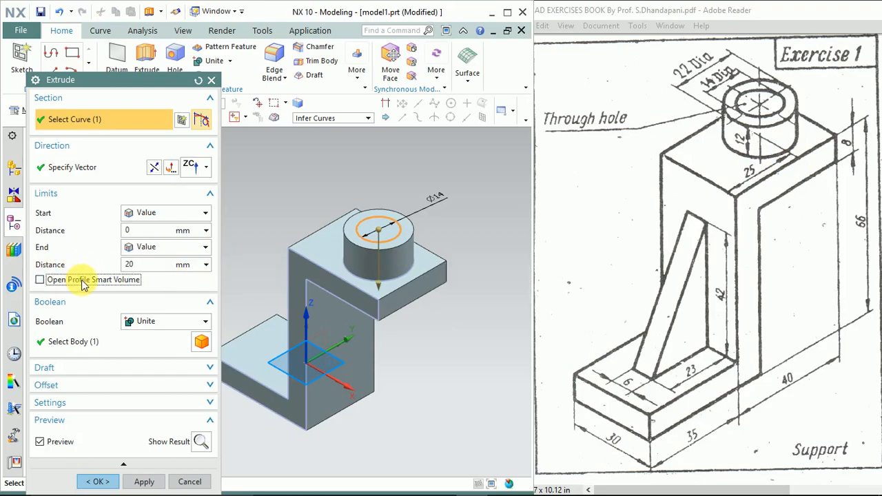
click(166, 321)
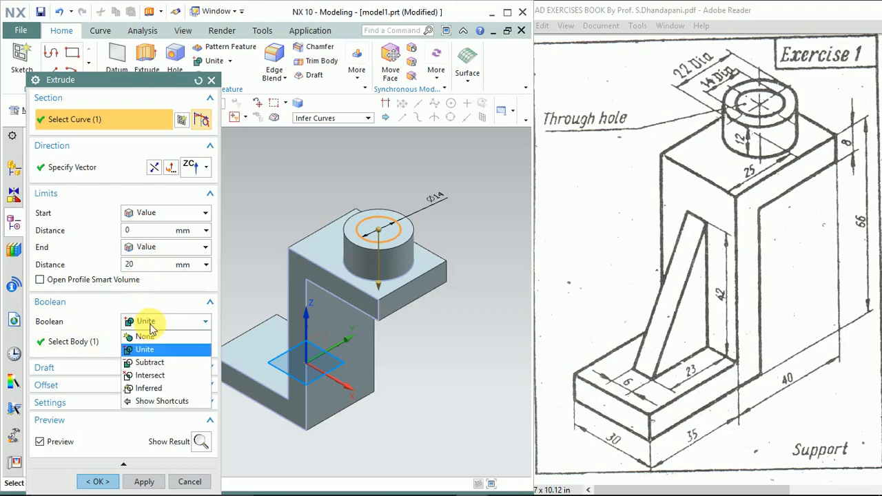
click(149, 362)
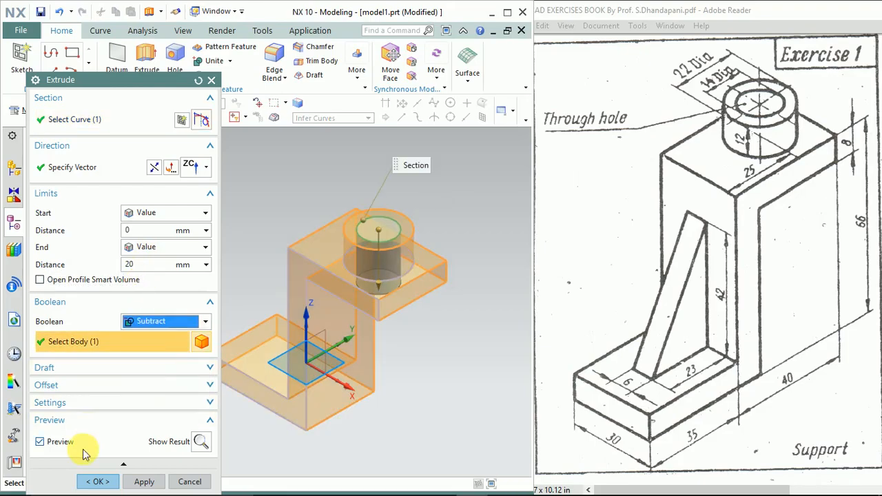
click(97, 481)
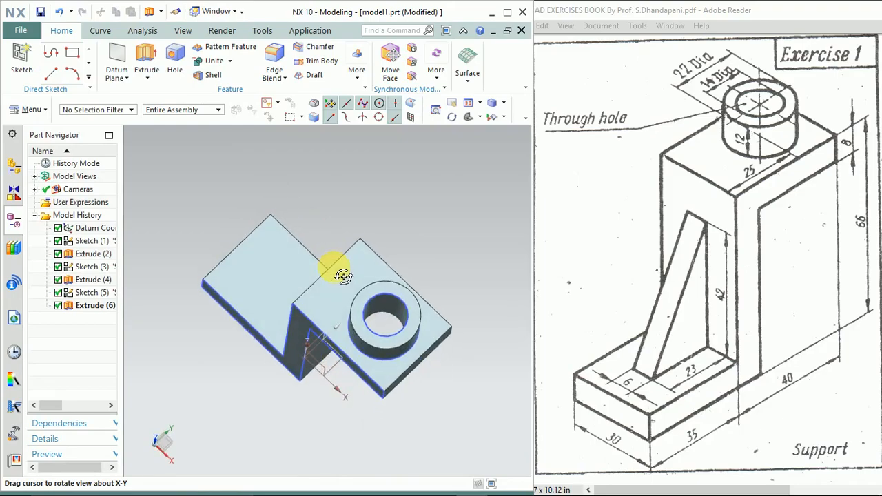
drag(344, 276, 396, 267)
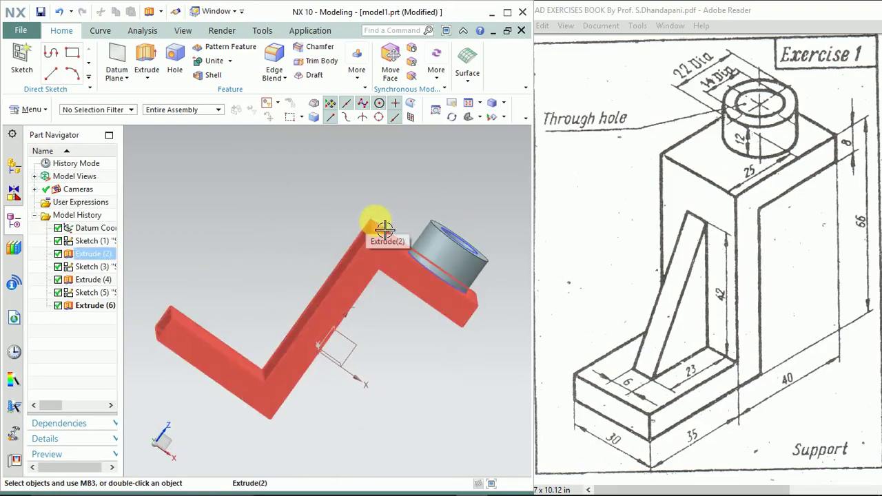
drag(386, 227, 389, 329)
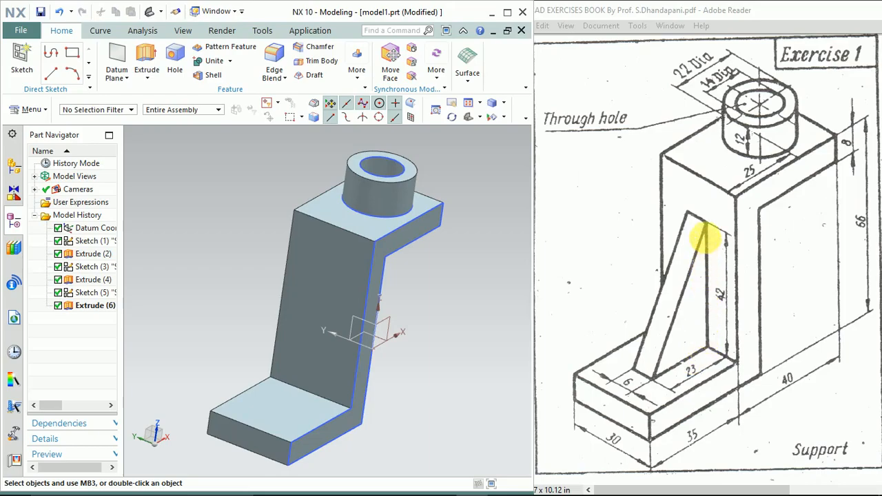
mouse_move(695, 355)
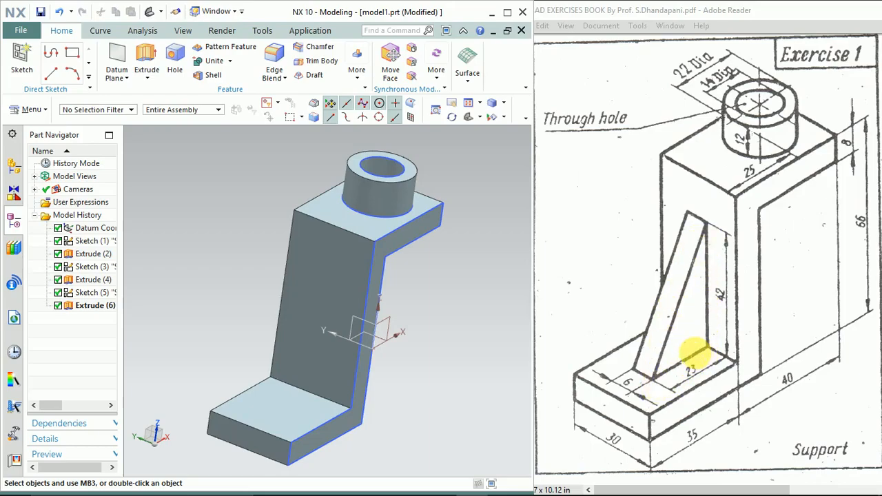
mouse_move(655, 334)
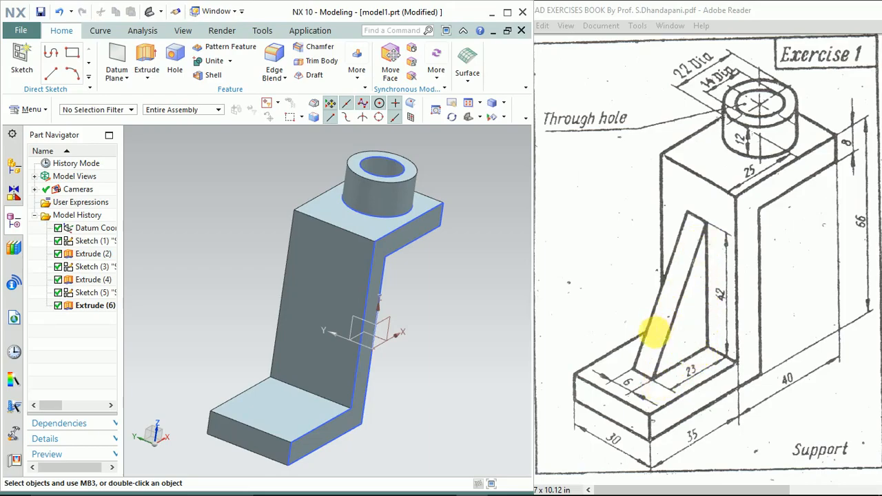
click(368, 421)
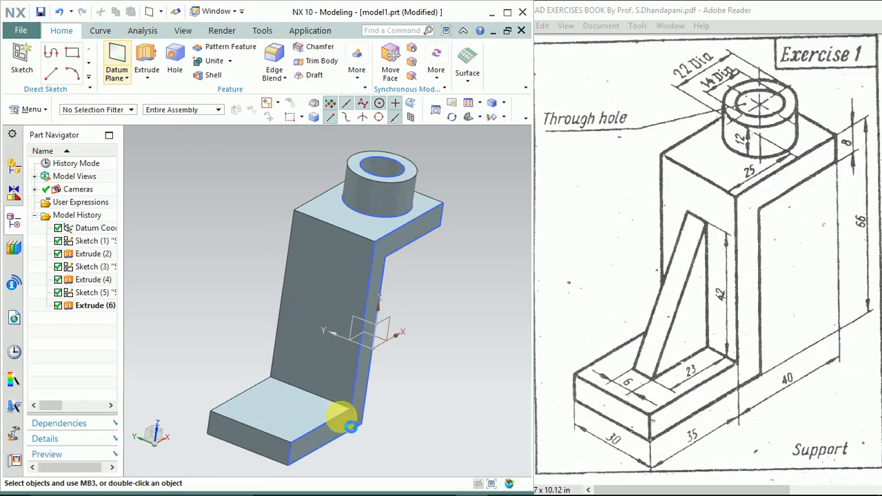
Step: Create a datum plane offset 15 mm inward from the support's side face
click(116, 62)
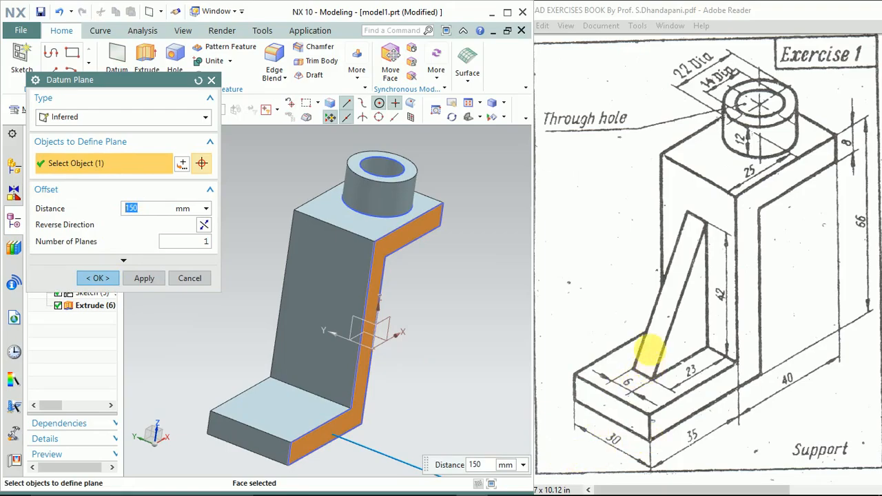
mouse_move(676, 283)
text(15)
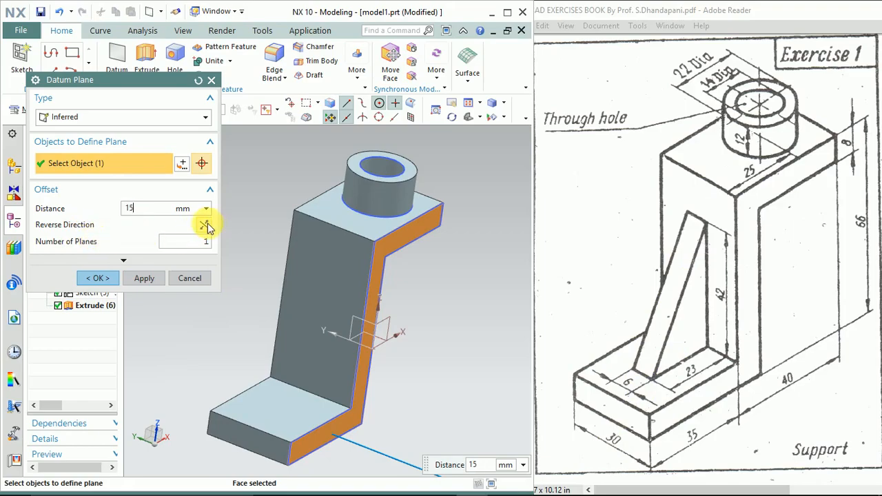
click(204, 224)
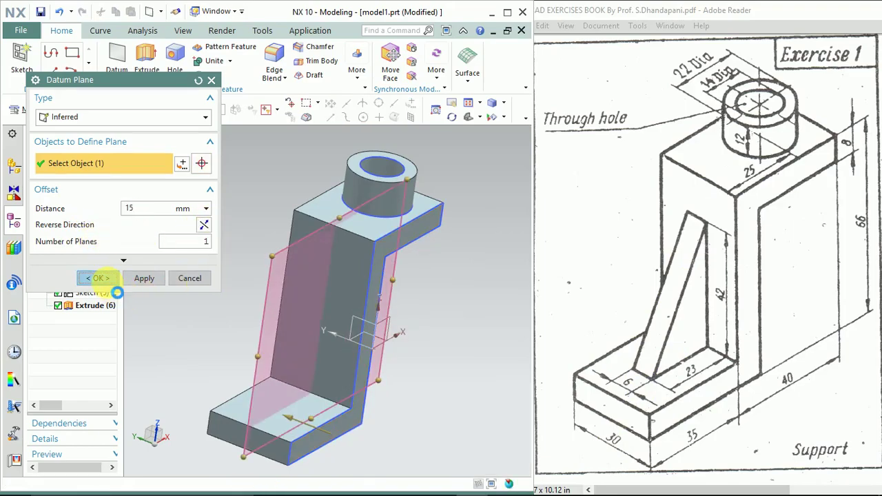
click(97, 278)
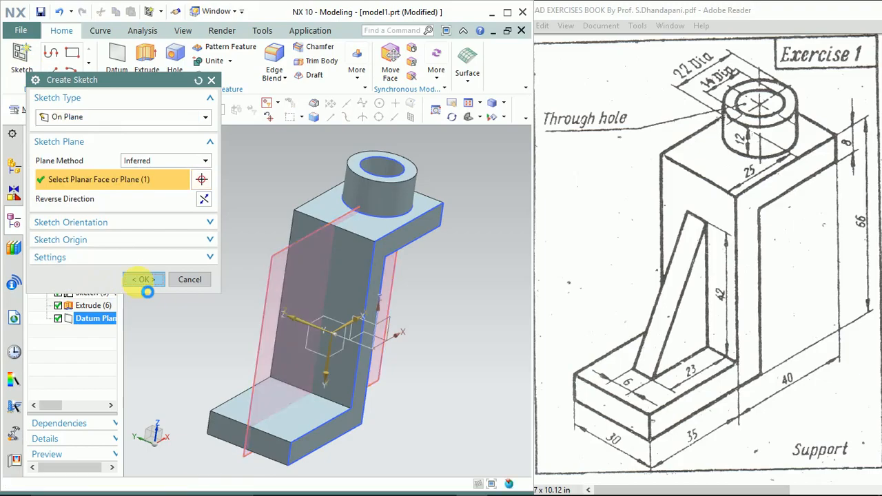
Step: Start a sketch on the new datum plane and draw the sloped rib line to the vertical wall
click(143, 279)
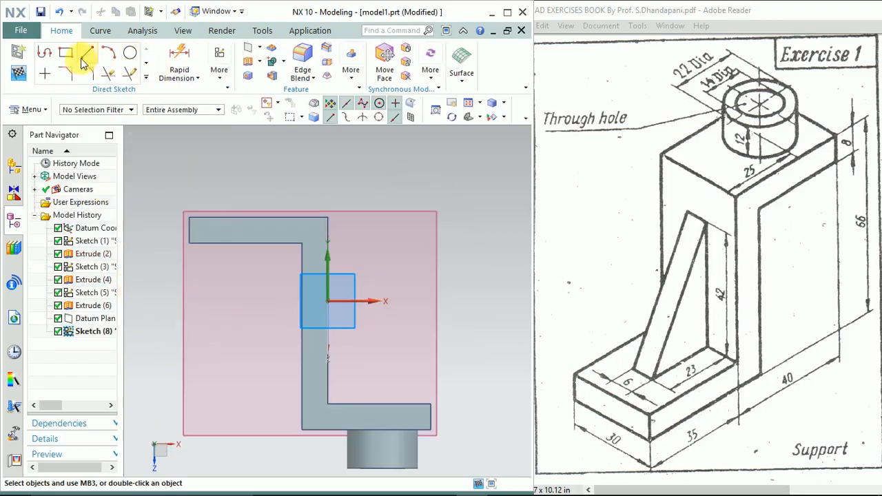
click(86, 54)
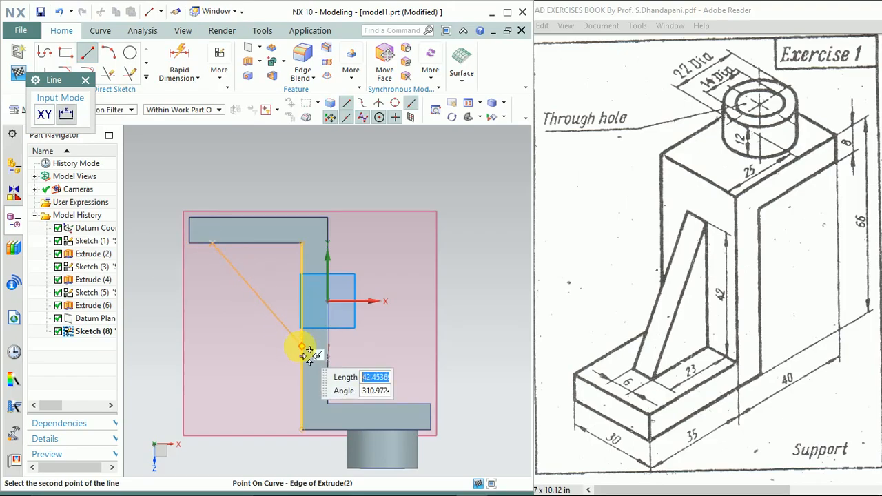
click(302, 346)
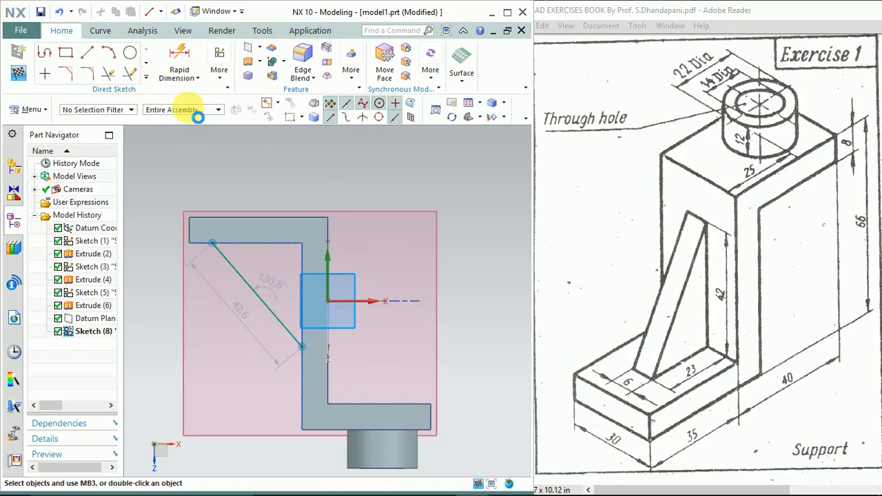
Step: Pick the sloped line's lower end for a linear dimension, then close without adding one
click(178, 56)
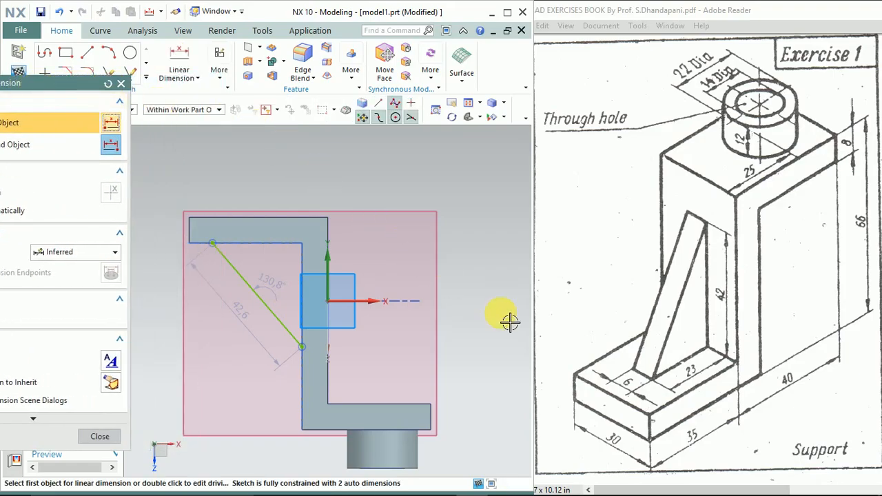
mouse_move(710, 368)
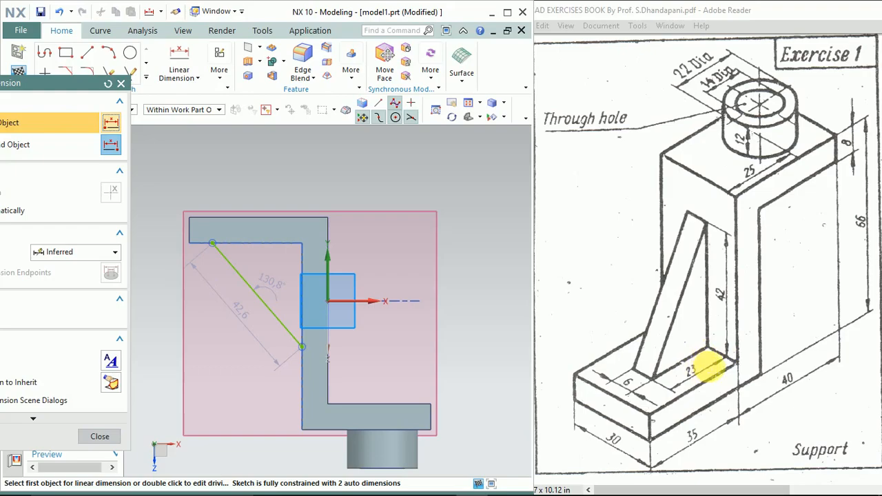
drag(310, 303, 407, 306)
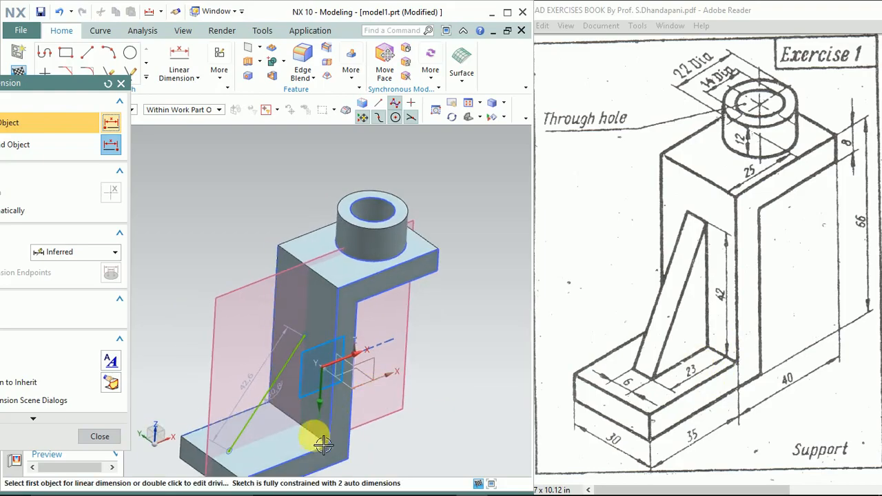
scroll(down, 3)
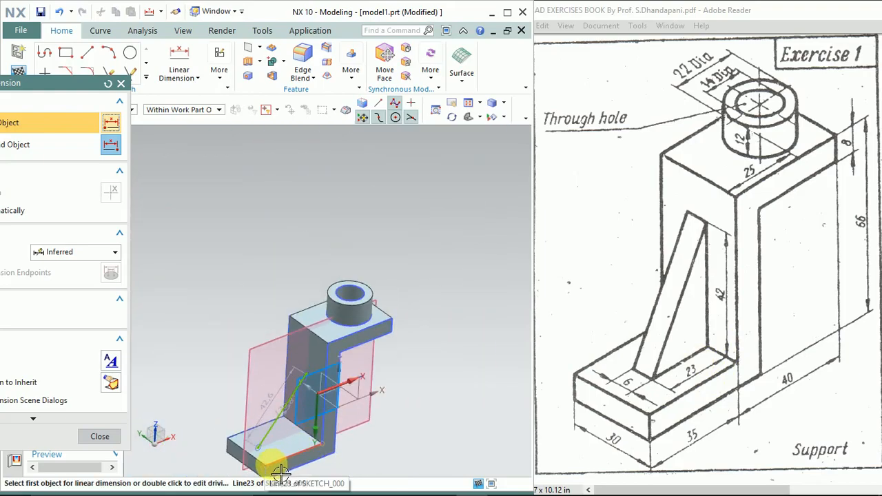
scroll(up, 3)
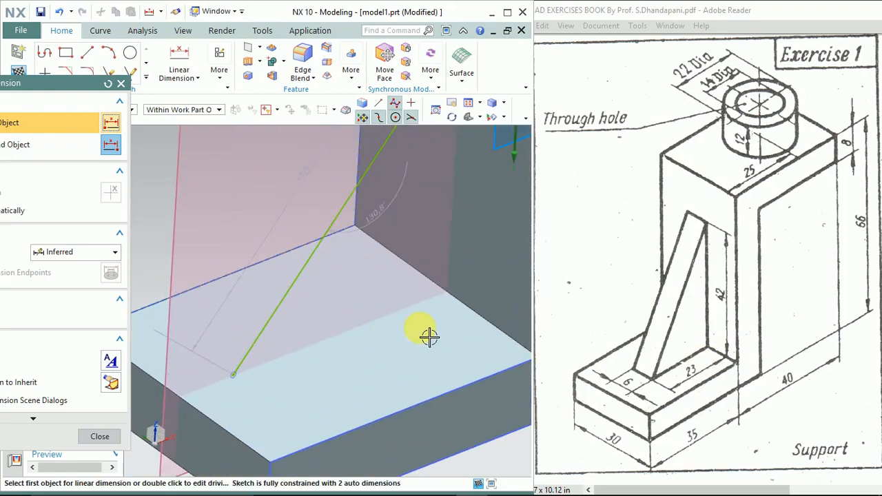
click(233, 374)
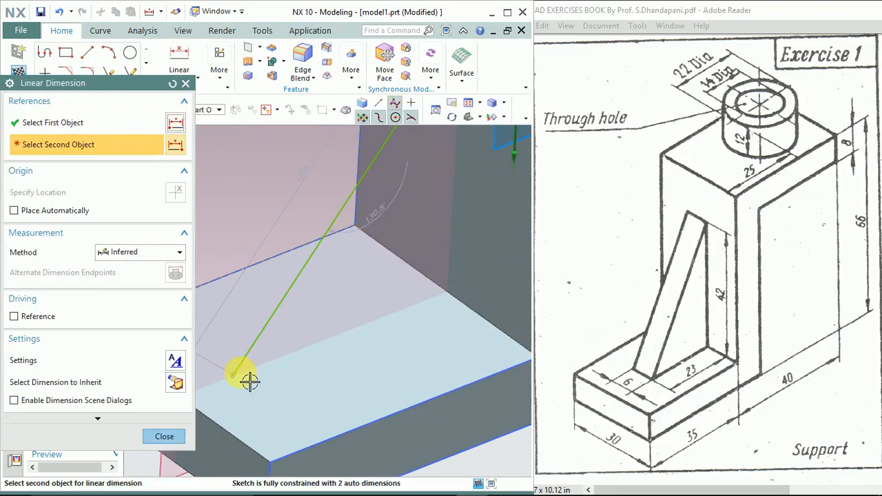
mouse_move(242, 392)
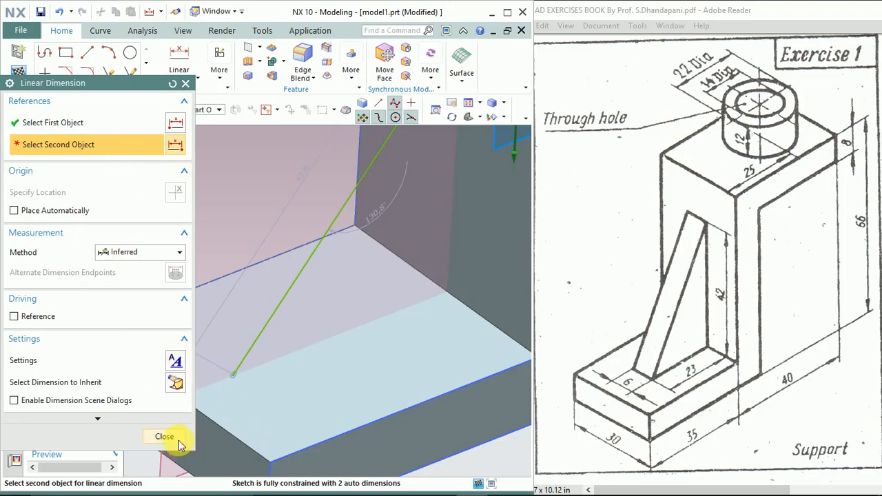
click(164, 436)
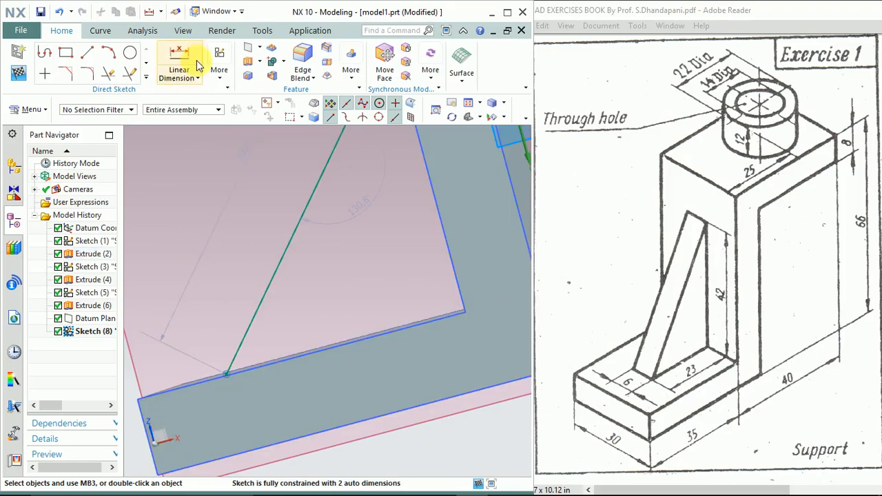
Step: Dimension the rib line with a 23 mm base offset and a 42 mm height
click(179, 62)
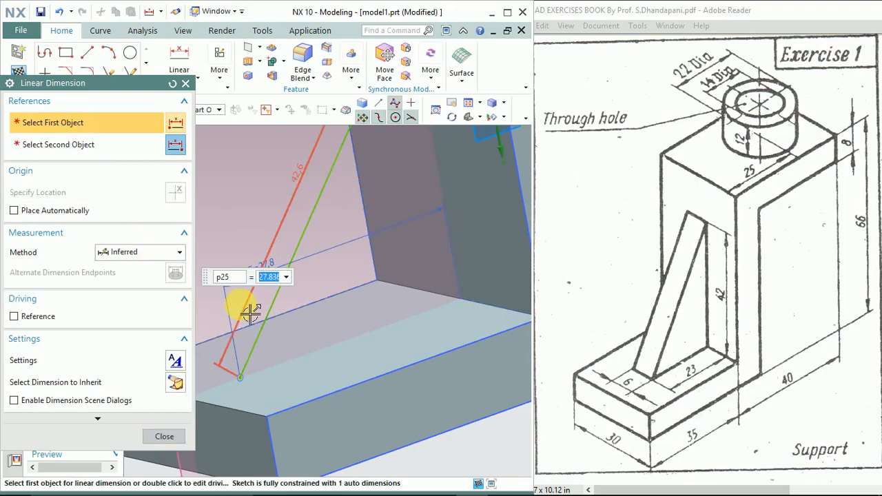
text(23)
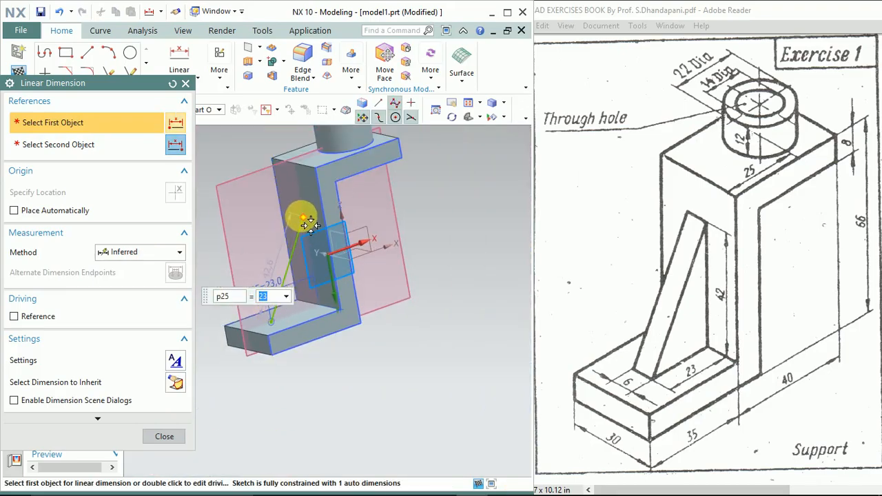
click(303, 217)
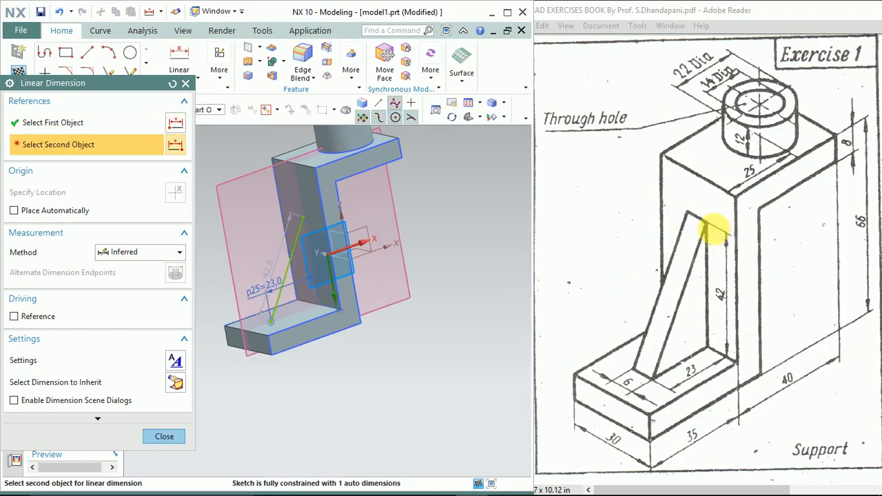
mouse_move(331, 314)
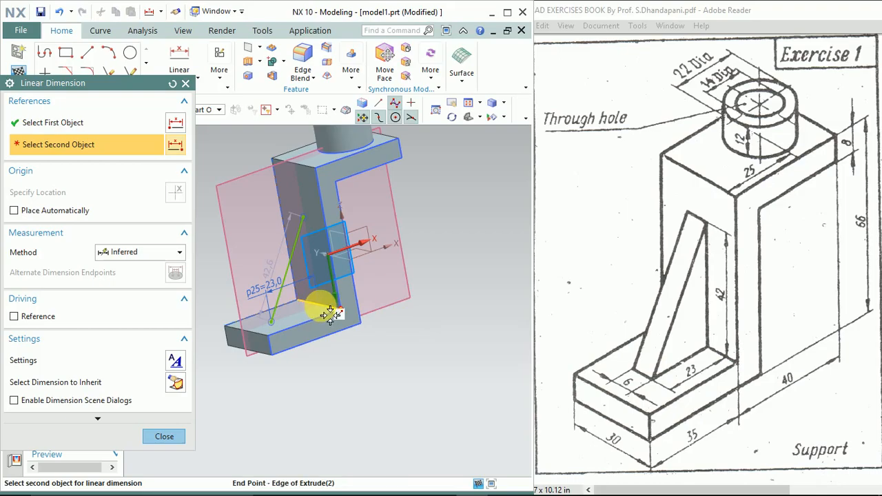
click(330, 314)
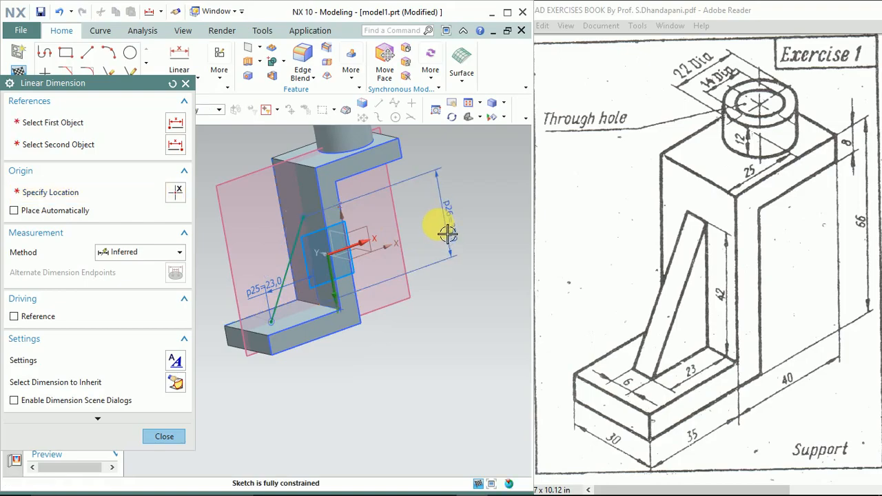
click(447, 228)
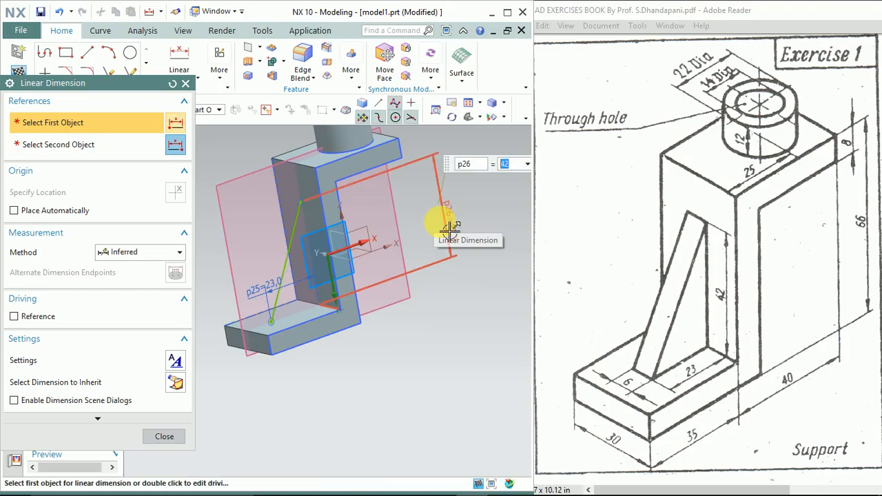
click(449, 214)
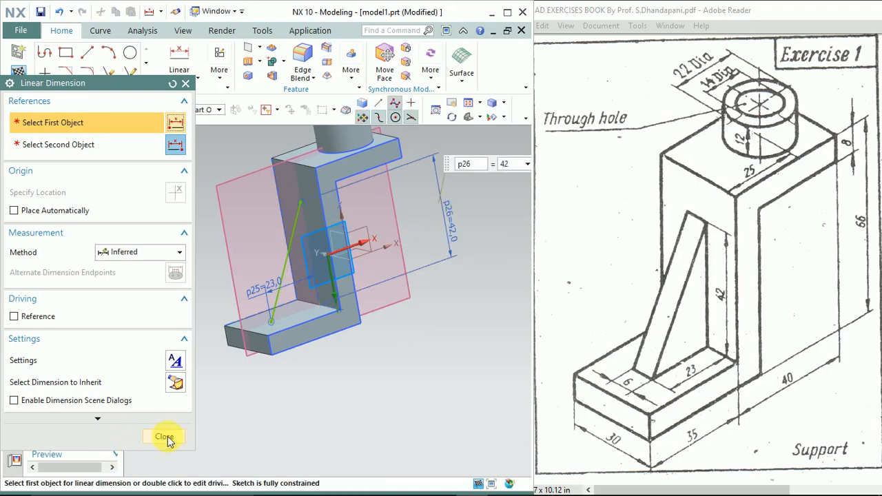
click(164, 437)
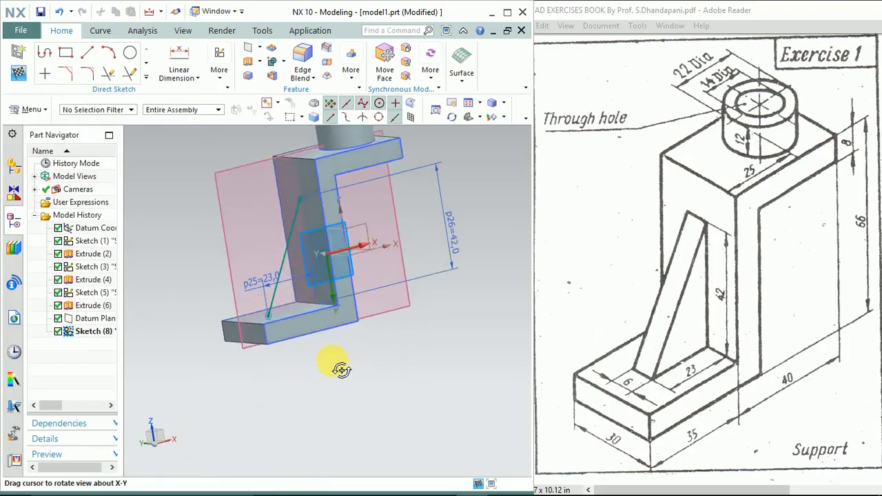
drag(341, 369, 376, 382)
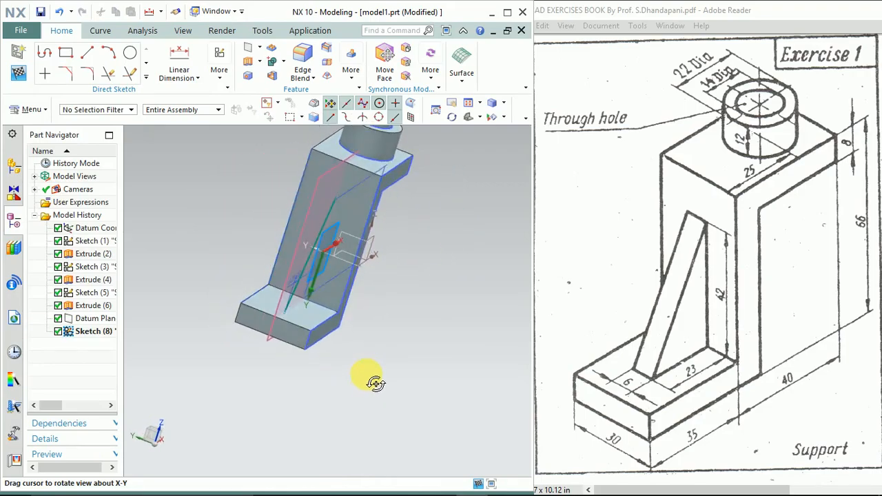
drag(376, 383, 365, 379)
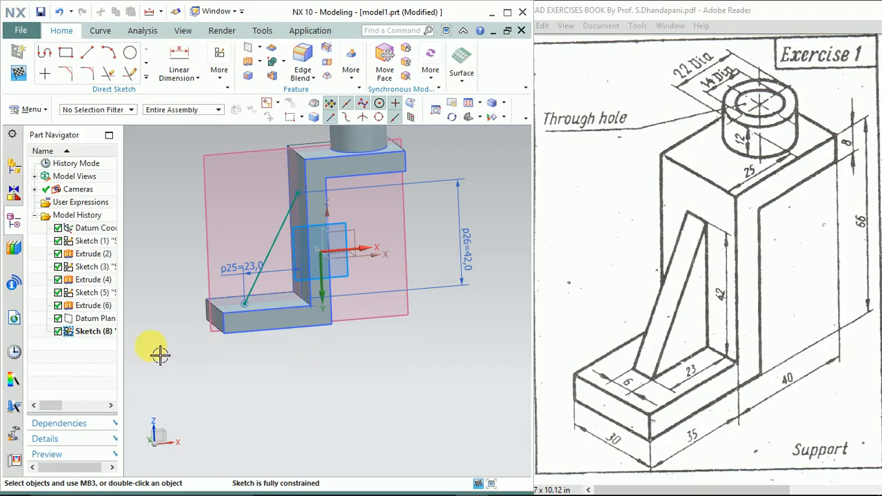
Step: Finish the sketch and build a 6 mm thick symmetric Rib from its line
right_click(90, 318)
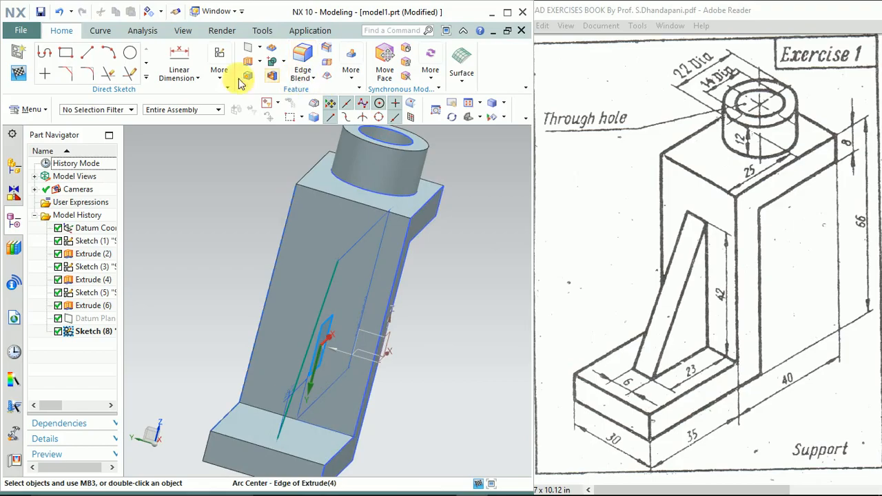
click(352, 71)
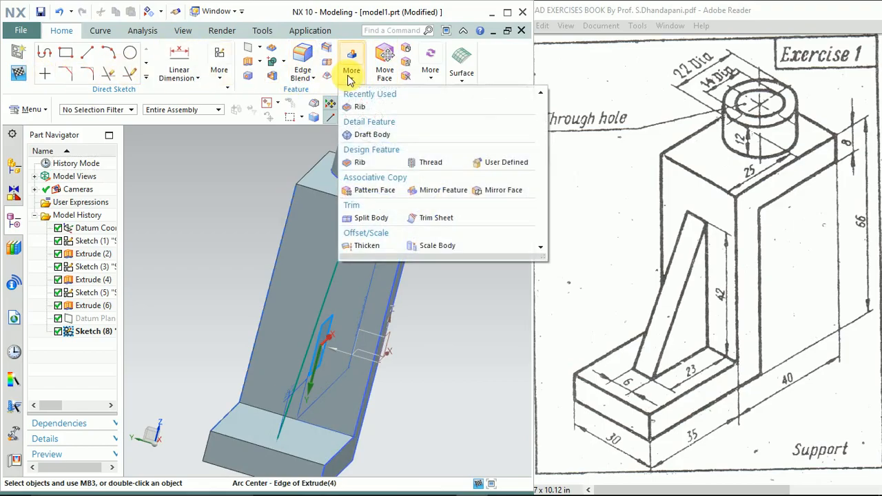
mouse_move(359, 162)
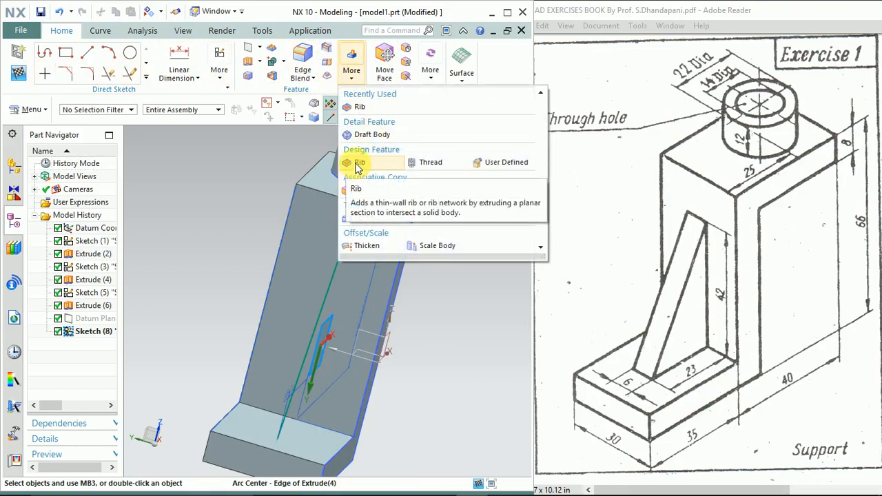
click(31, 110)
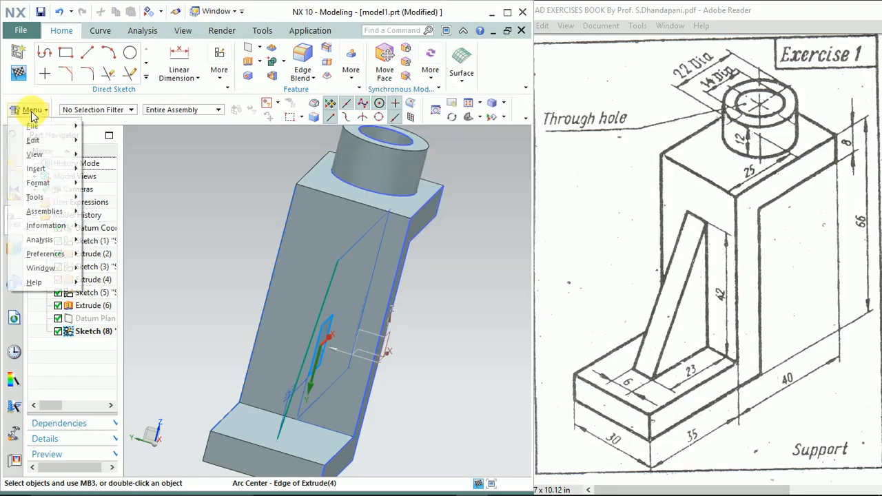
click(35, 168)
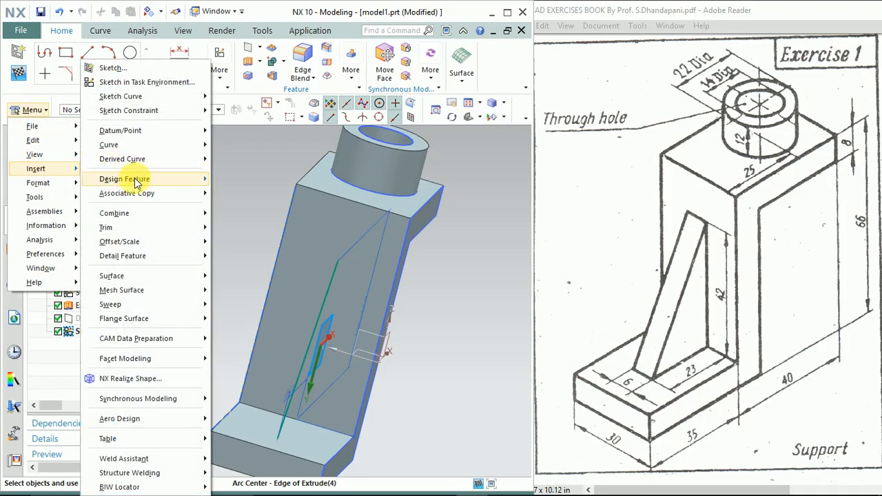
mouse_move(114, 213)
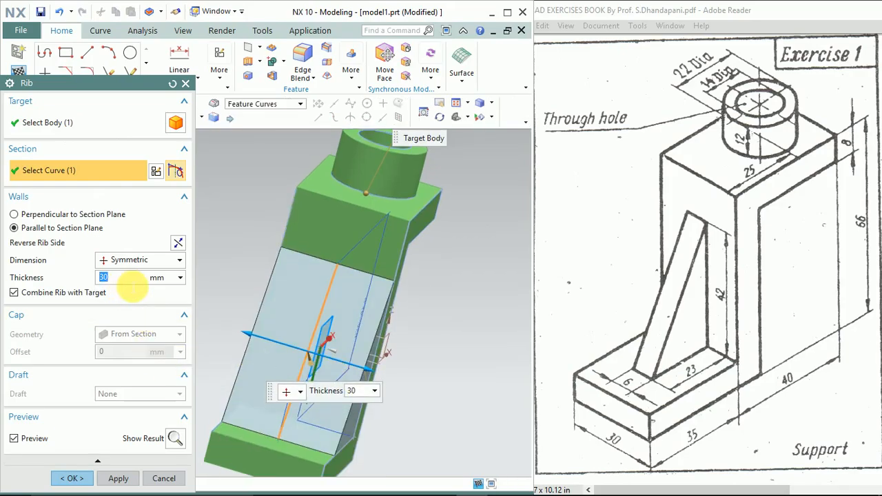
mouse_move(627, 382)
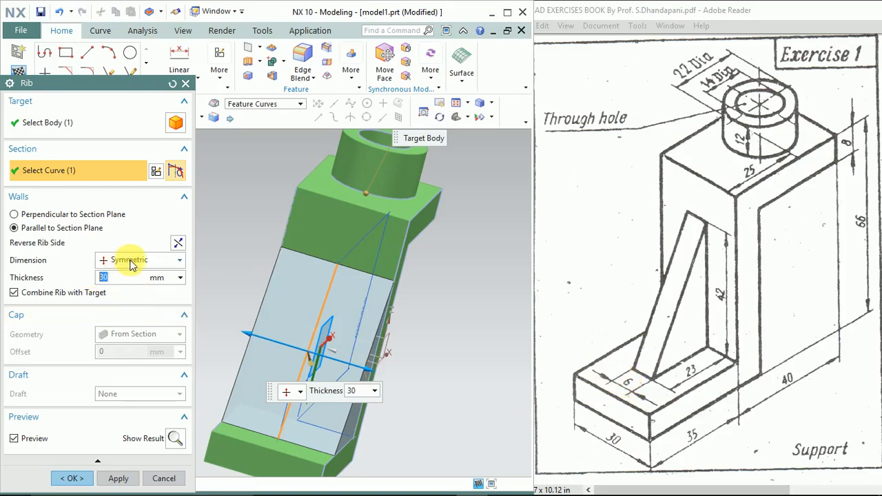
mouse_move(131, 260)
text(6)
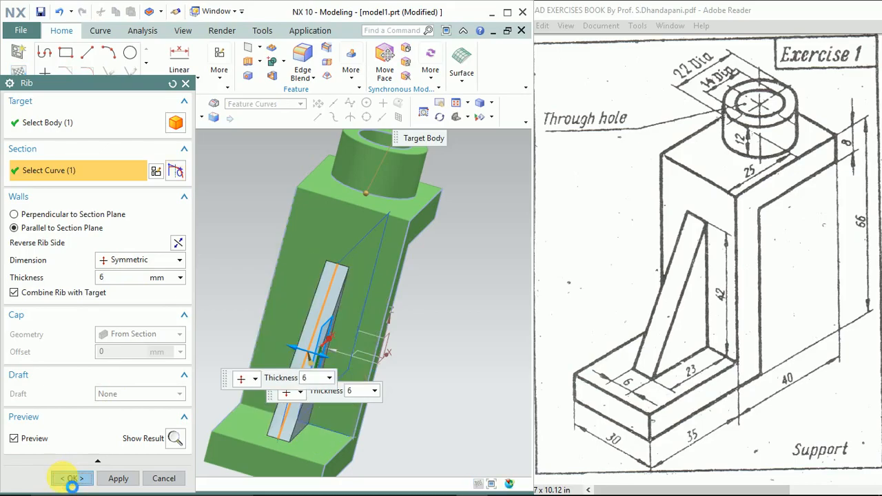
click(71, 478)
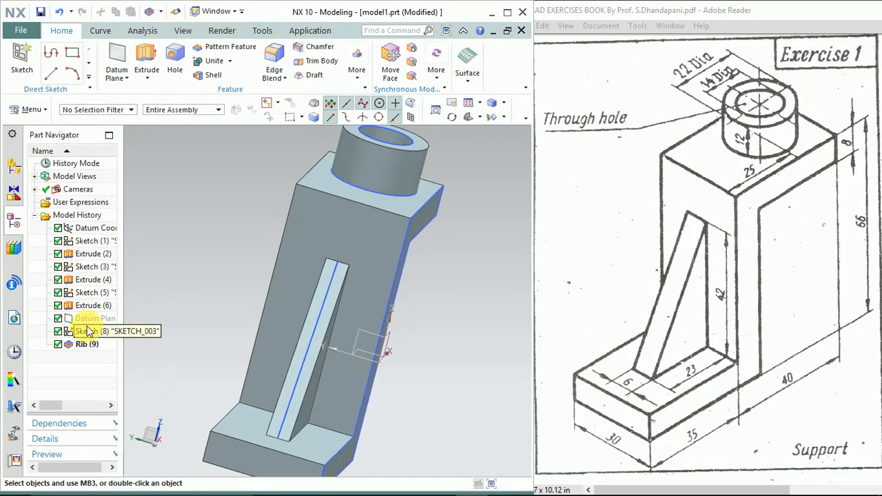
Step: Hide Sketch (8) and orbit to inspect the rib and the boss
right_click(90, 331)
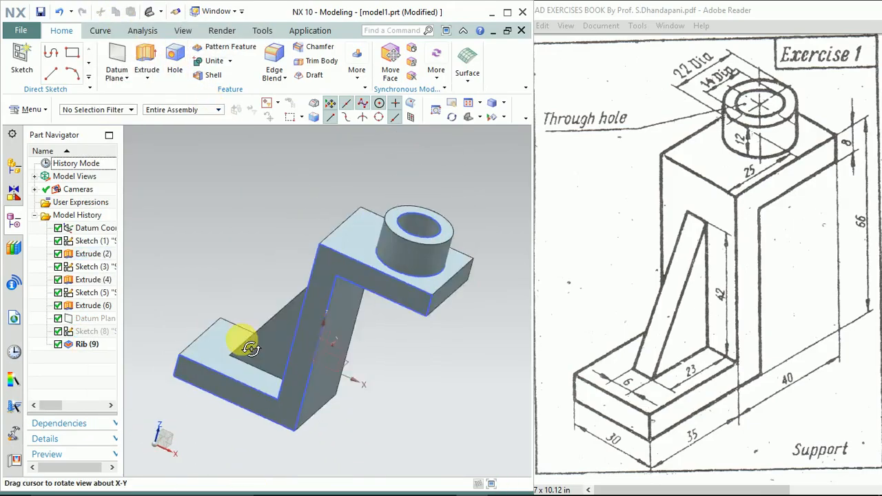
drag(249, 348, 259, 358)
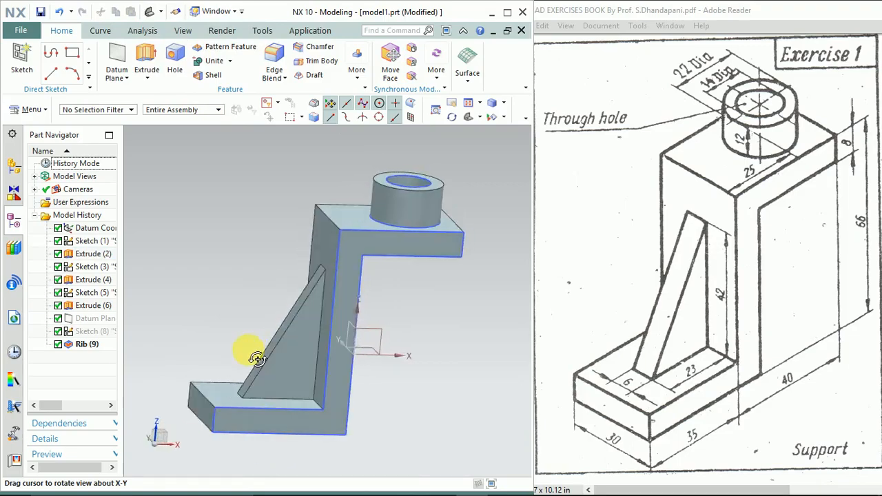
drag(257, 359, 269, 394)
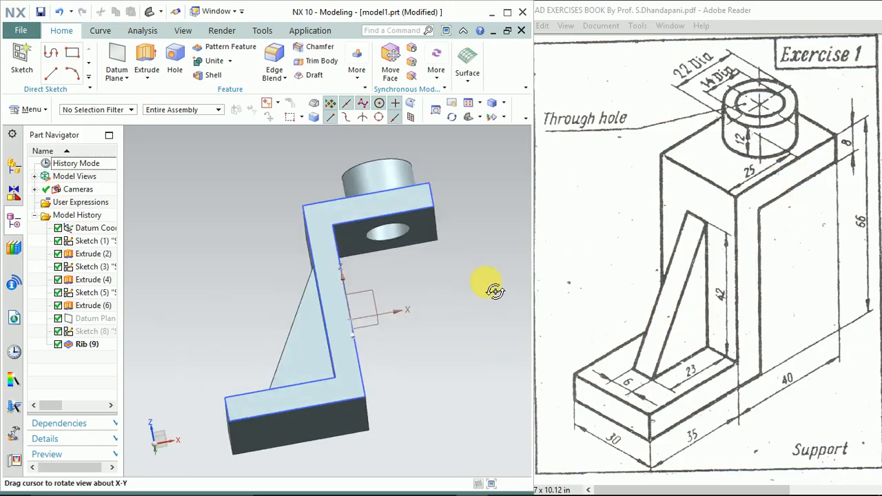
drag(496, 290, 530, 321)
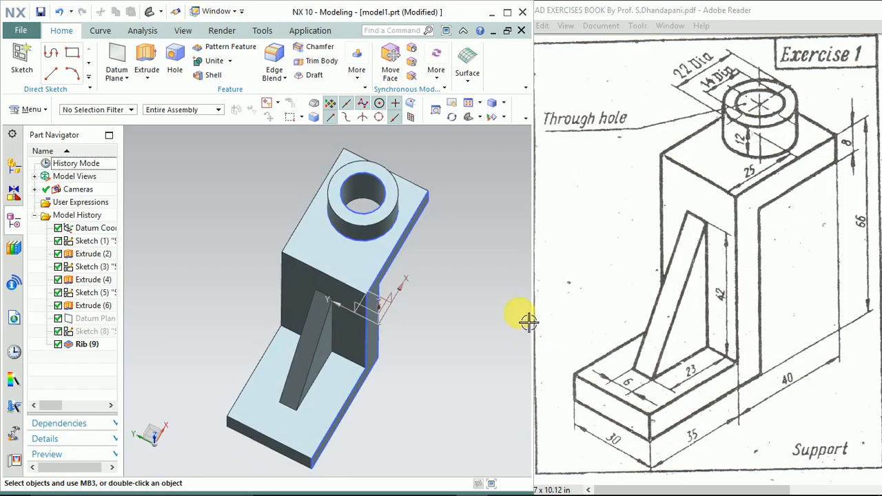